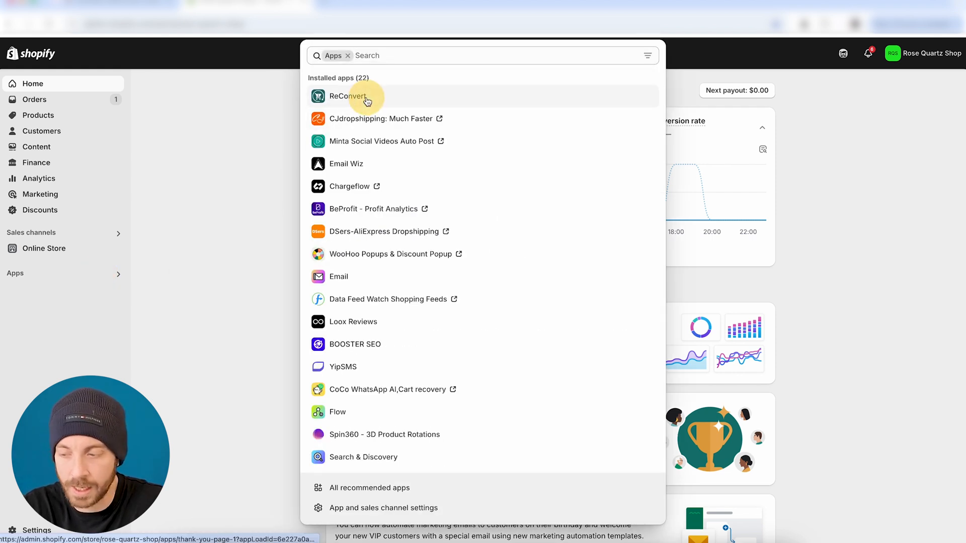
- Launch ReConvert from the store's installed apps list
left_click(348, 96)
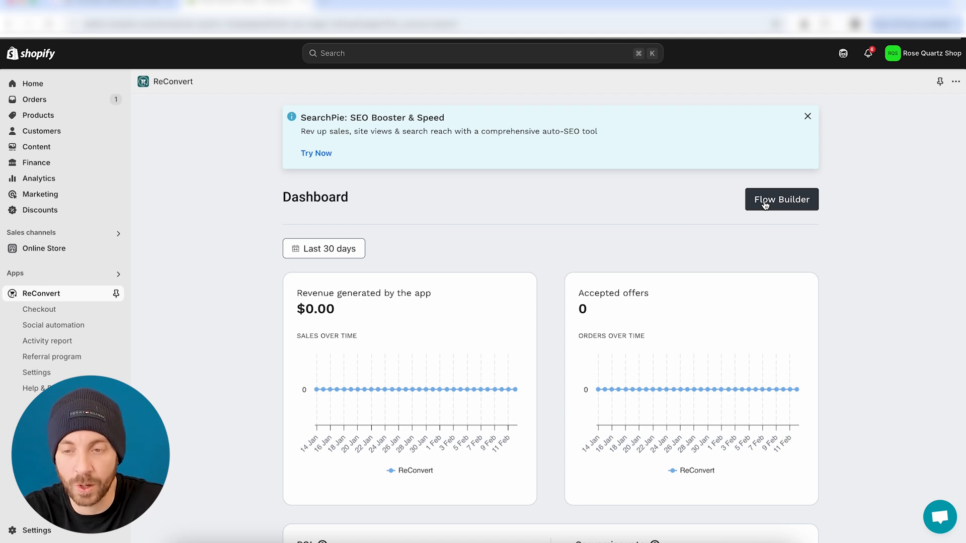
- Open ReConvert's Flow Builder to view the Thank you page's default condition and slots
left_click(781, 199)
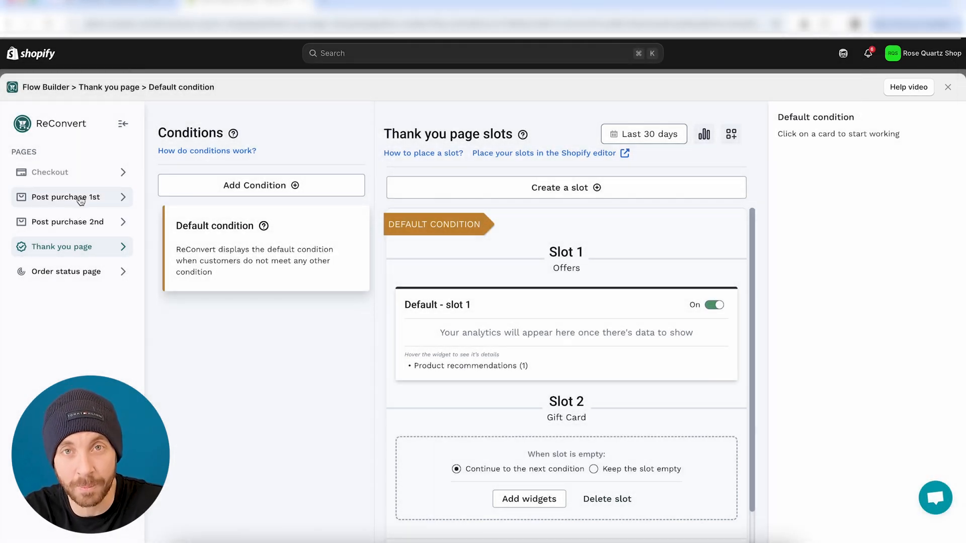
mouse_move(77, 303)
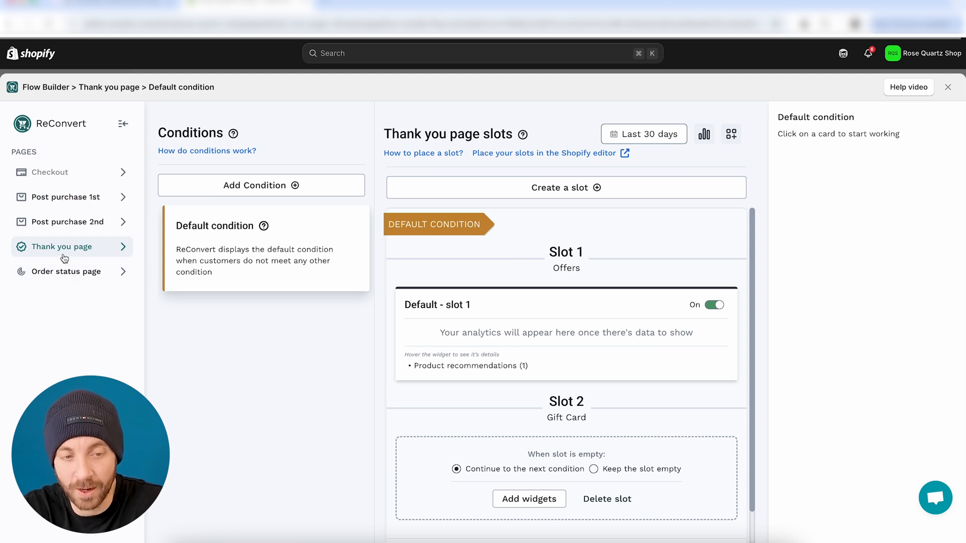
mouse_move(53, 256)
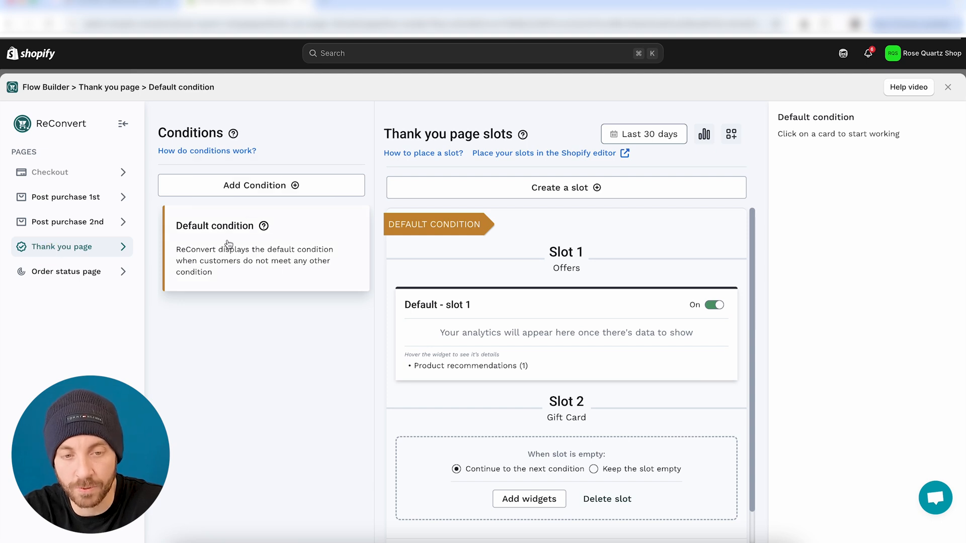
mouse_move(241, 245)
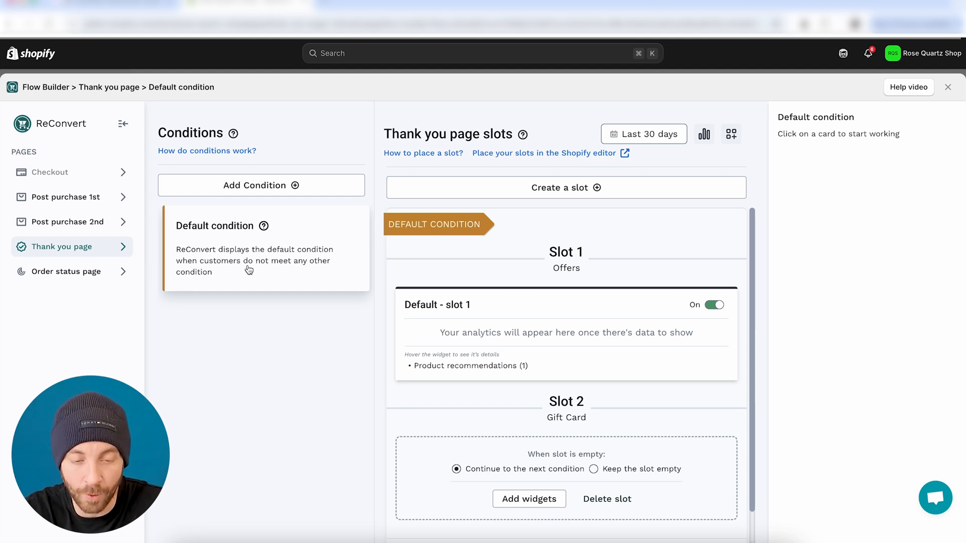
mouse_move(265, 256)
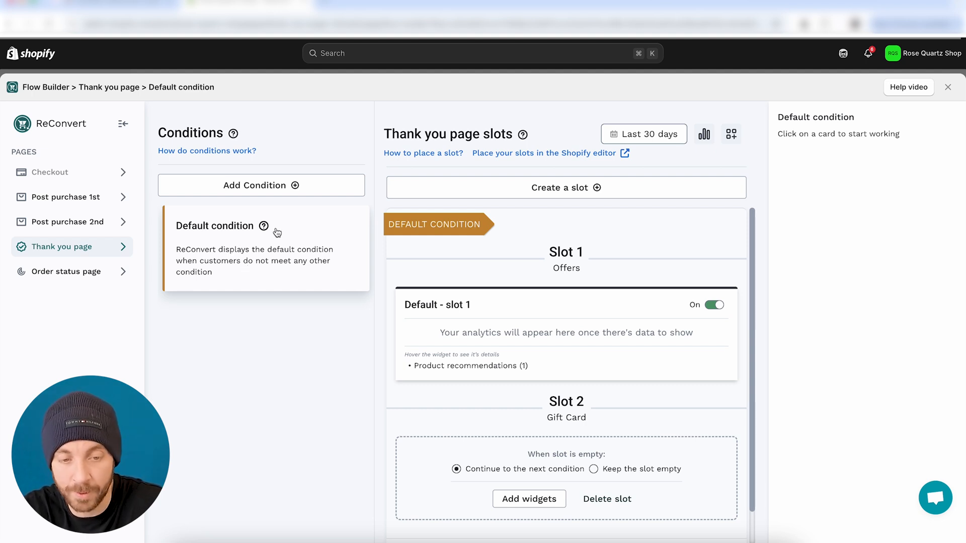
mouse_move(286, 255)
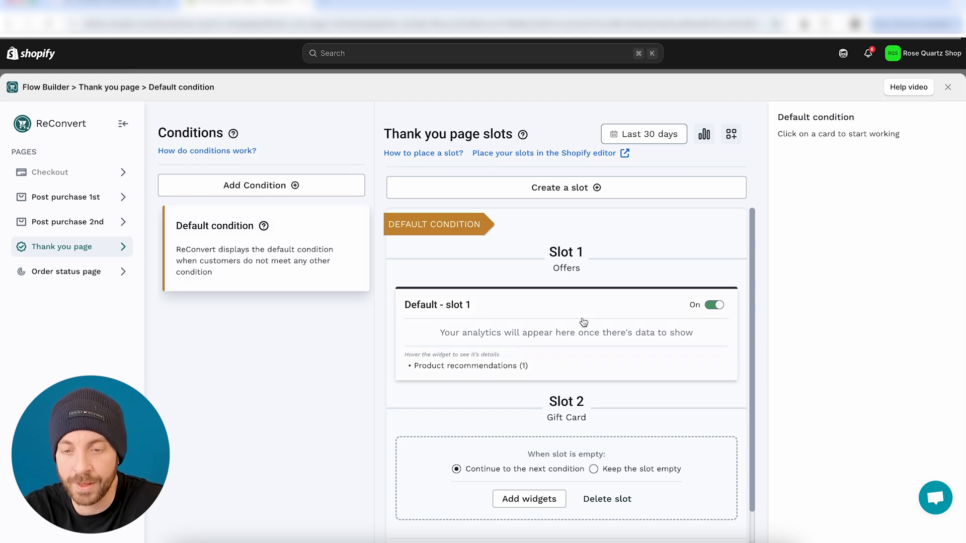
mouse_move(551, 351)
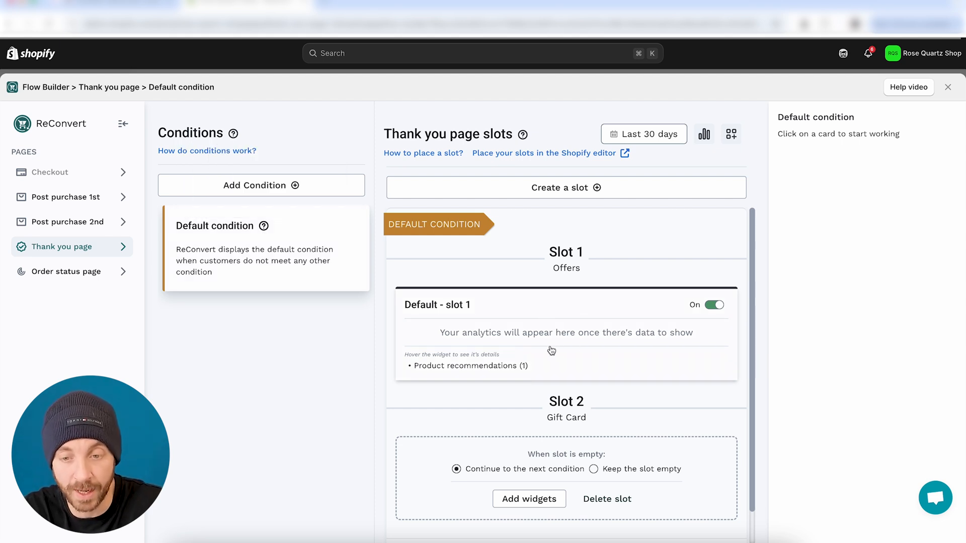
- Select the Default - slot 1 card and open its widgets for editing
left_click(437, 305)
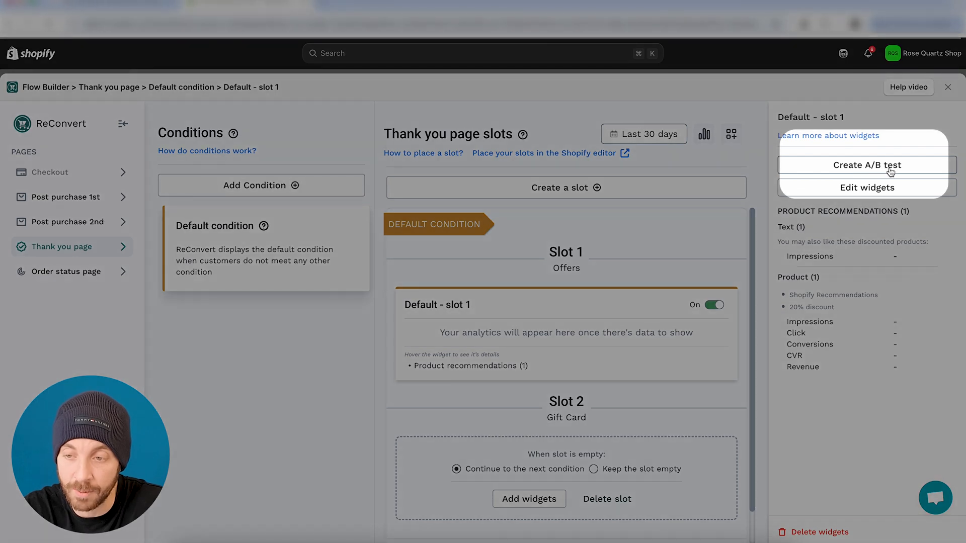
mouse_move(836, 181)
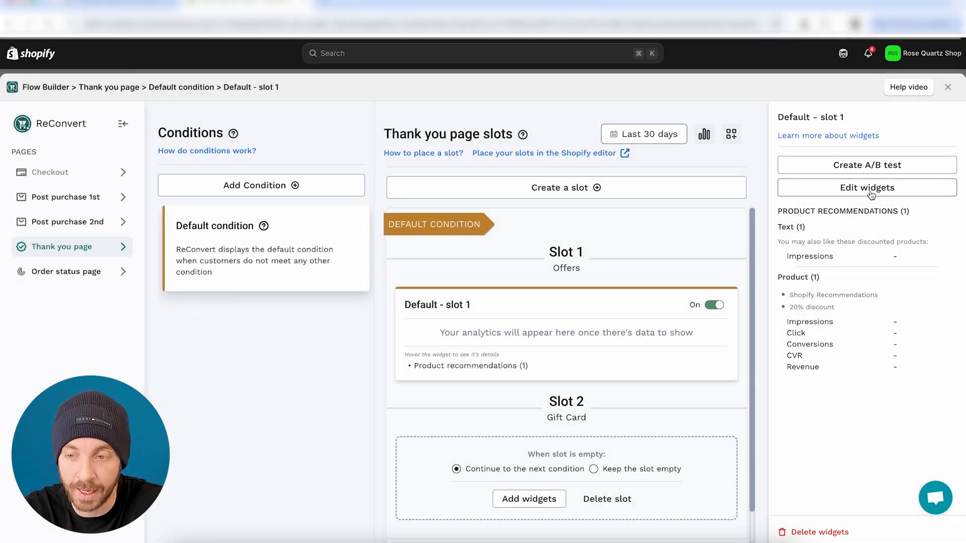
left_click(866, 187)
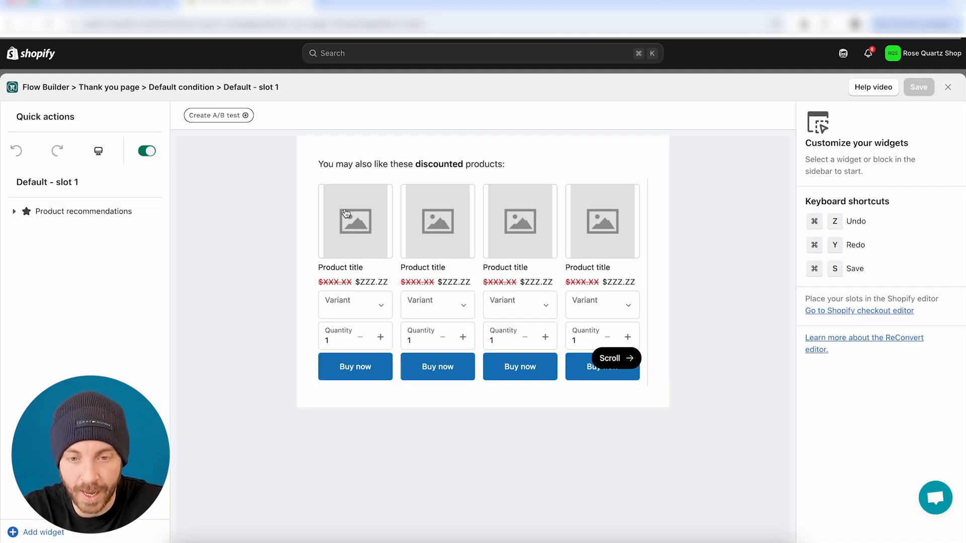
- Inspect the slot's products, 20% discount and headline text, then close the widget editor
left_click(82, 211)
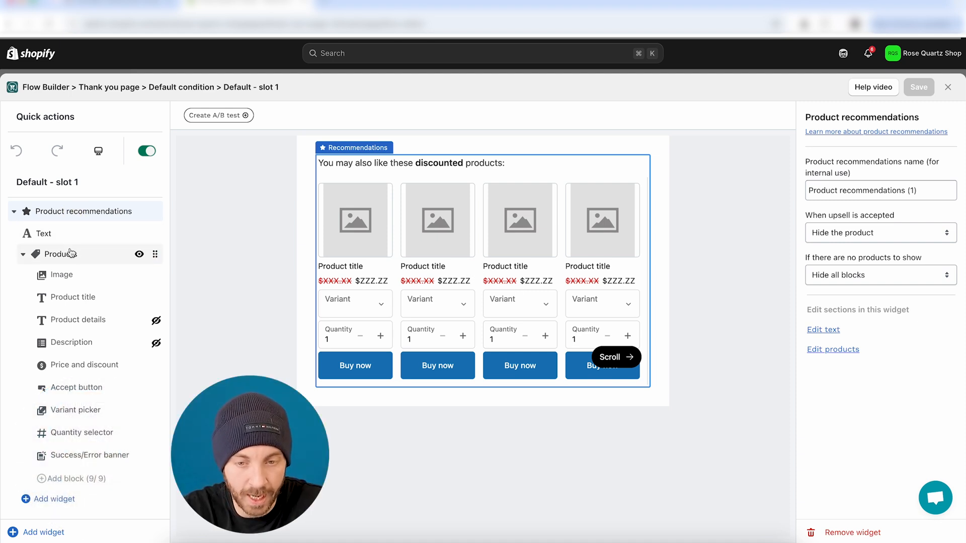
left_click(61, 253)
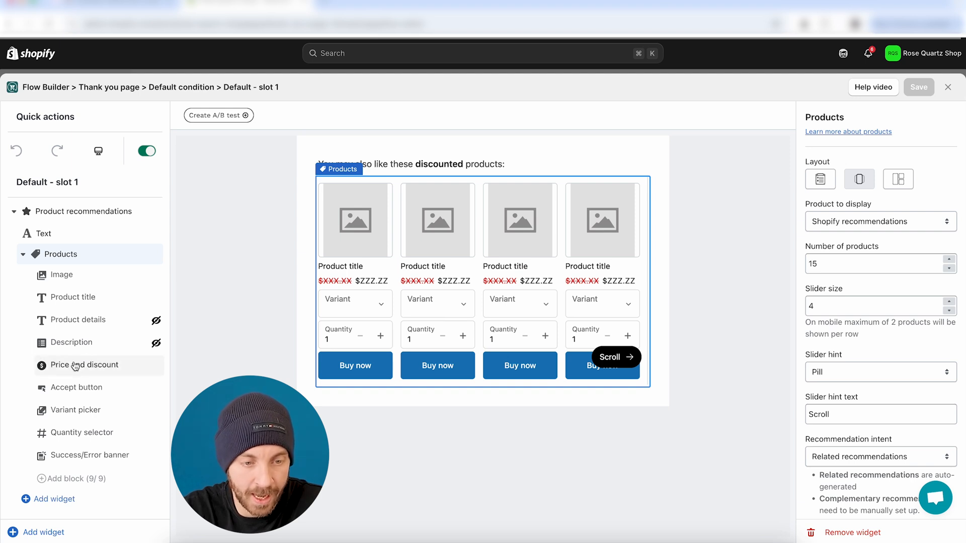
left_click(83, 365)
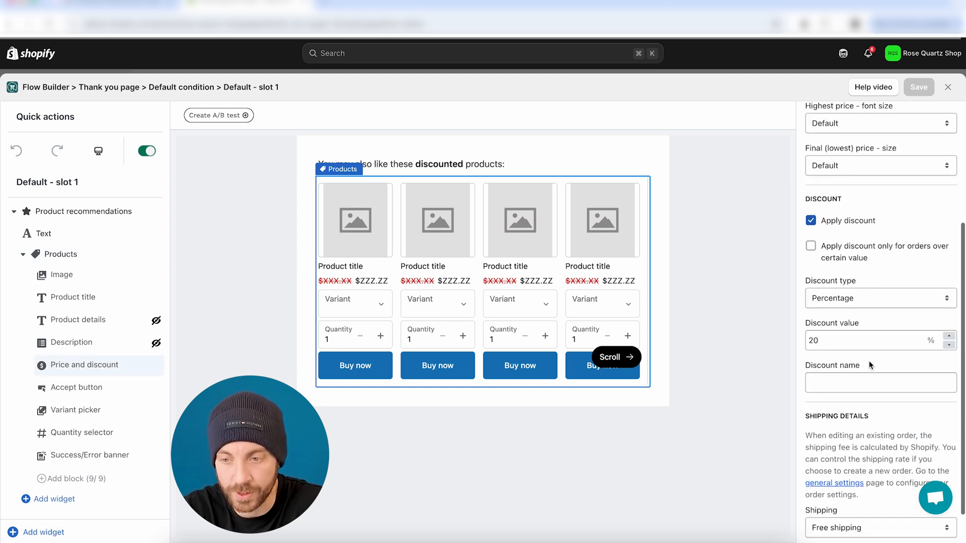
left_click(43, 233)
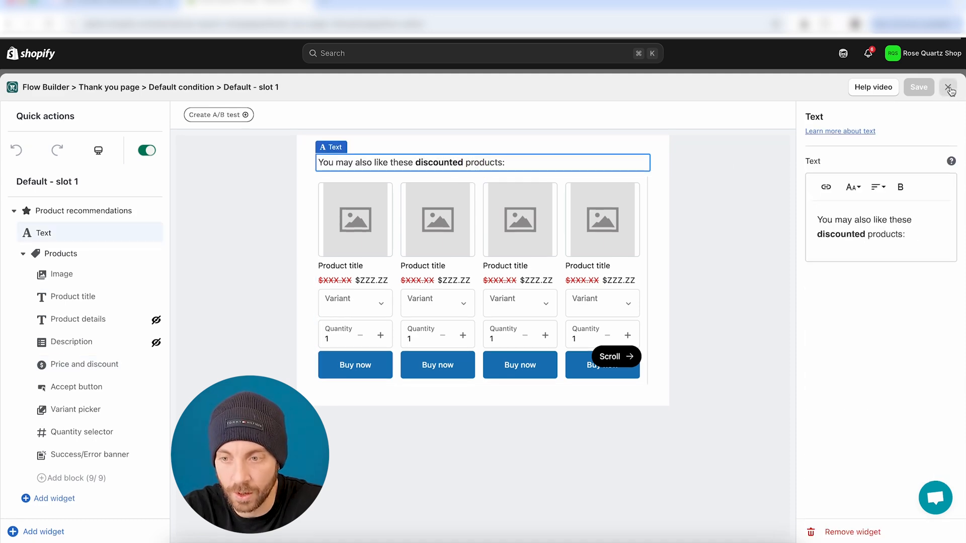
left_click(951, 87)
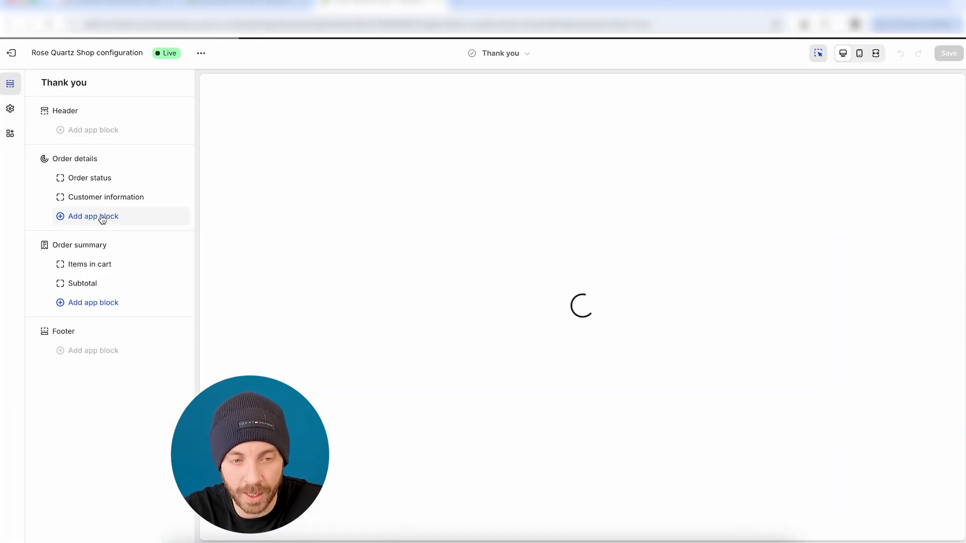
- Add ReConvert's Custom slot 1 app block under the Thank you page's Order details
left_click(93, 216)
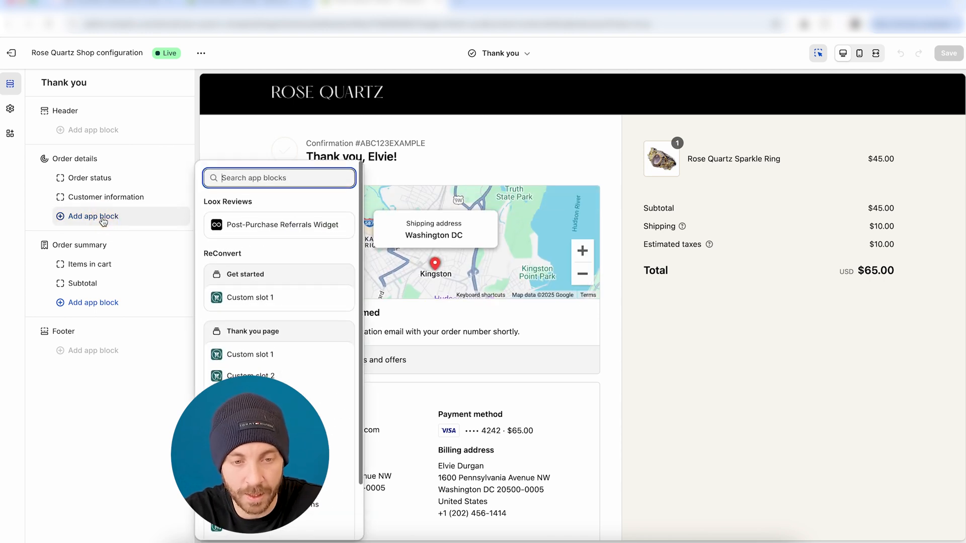
left_click(250, 297)
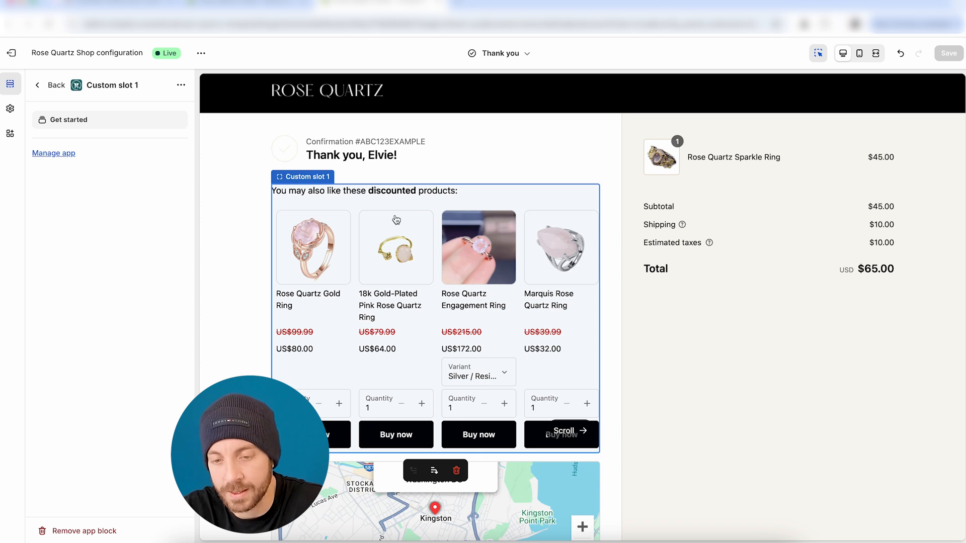
mouse_move(385, 198)
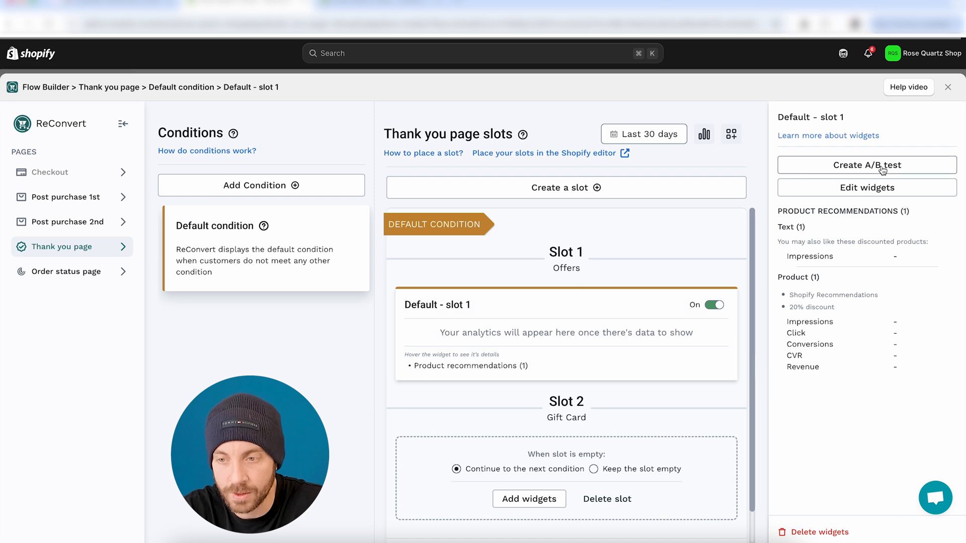
- Start an A/B test on Slot 1 and give Variant B a 10% discount
left_click(865, 165)
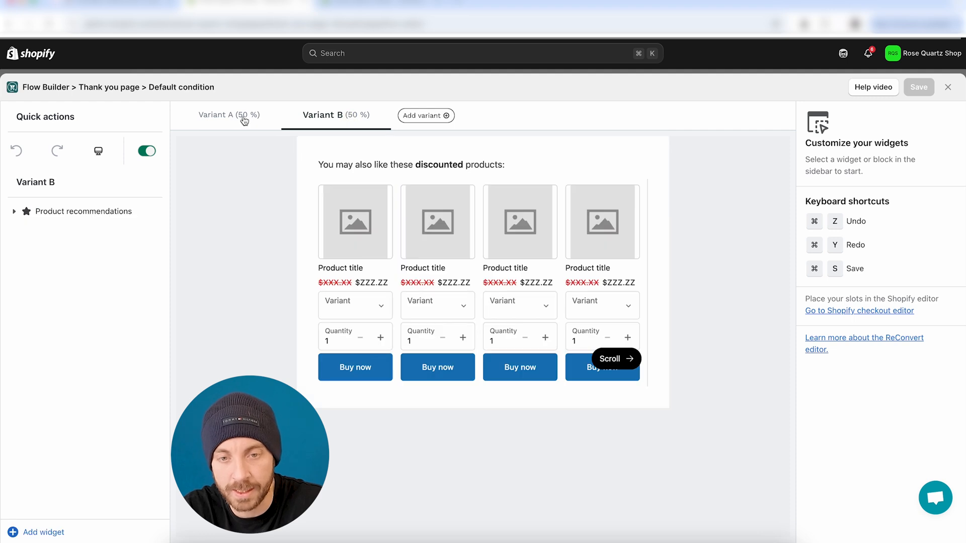
mouse_move(338, 127)
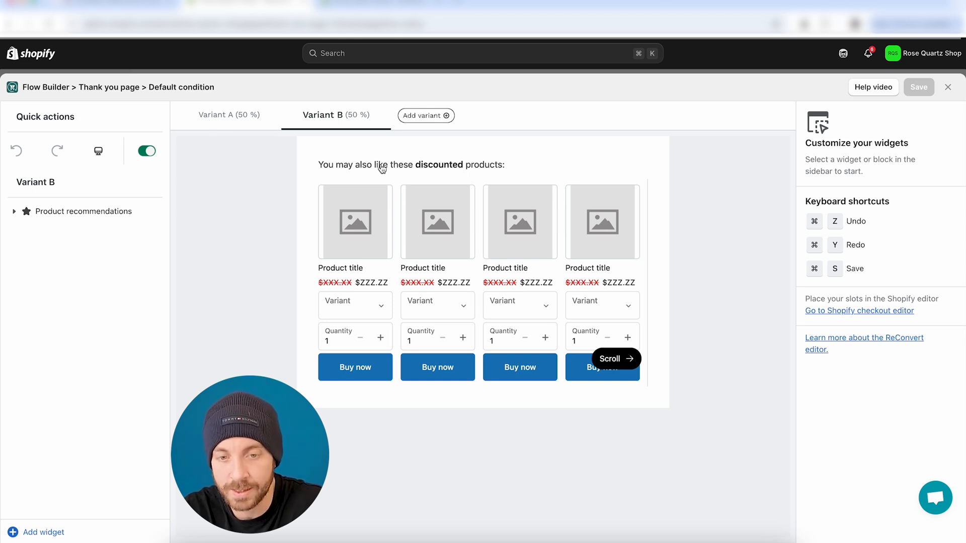
left_click(80, 211)
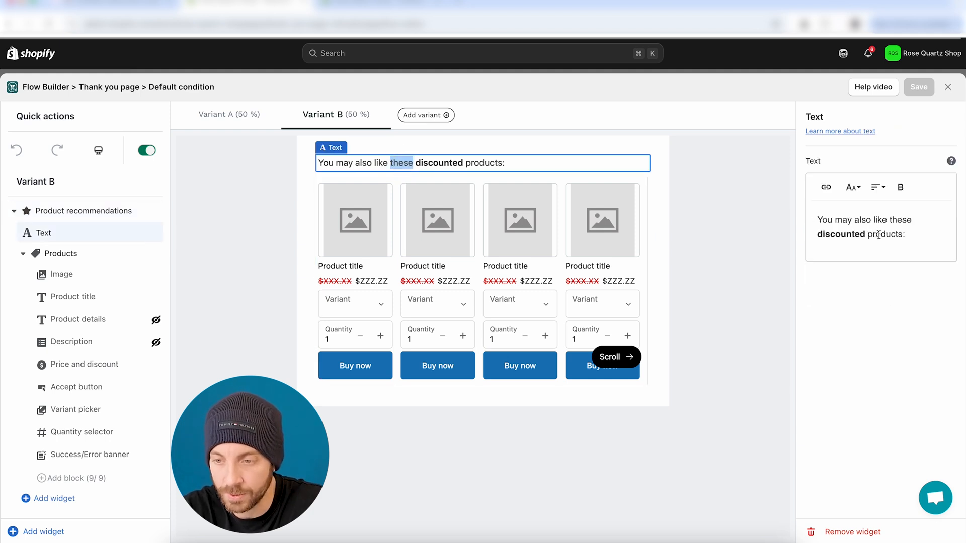
left_click(84, 364)
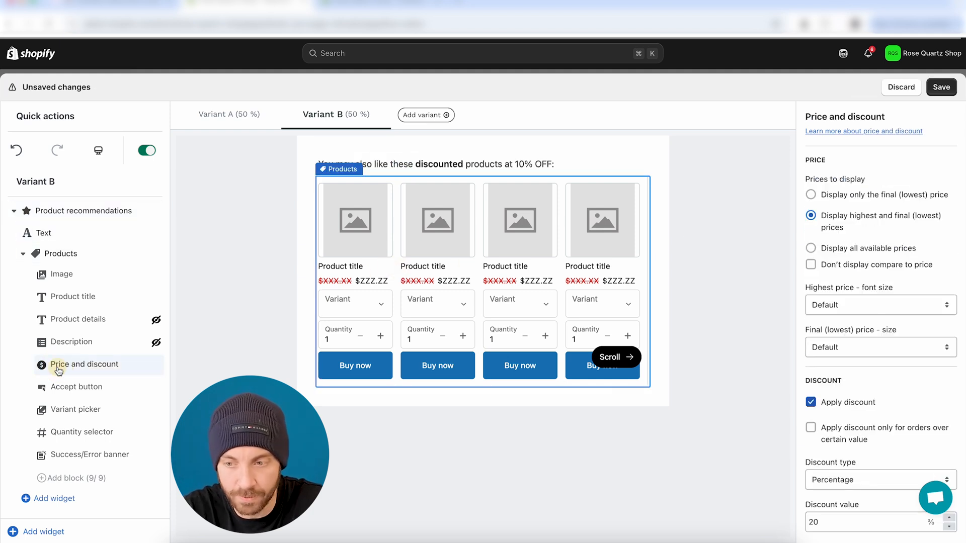
type("10")
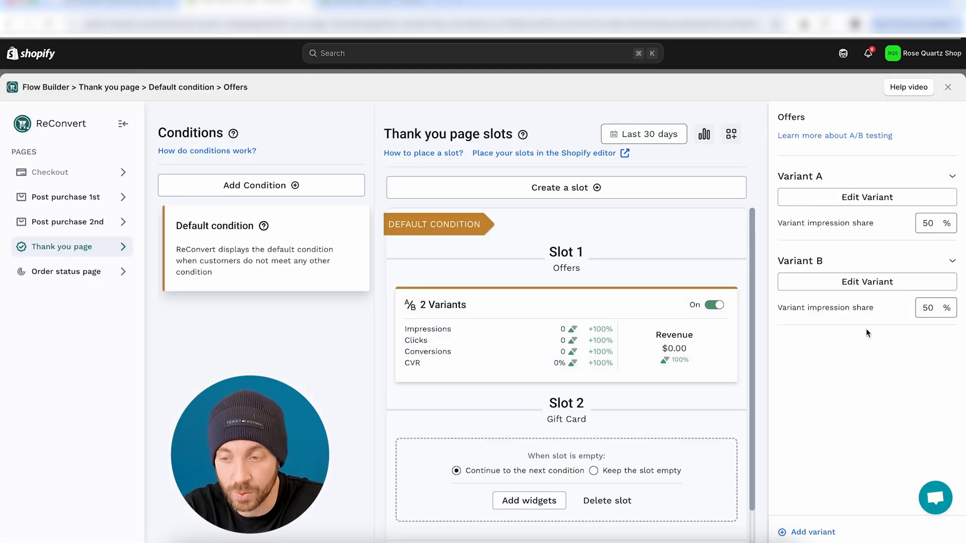
mouse_move(905, 319)
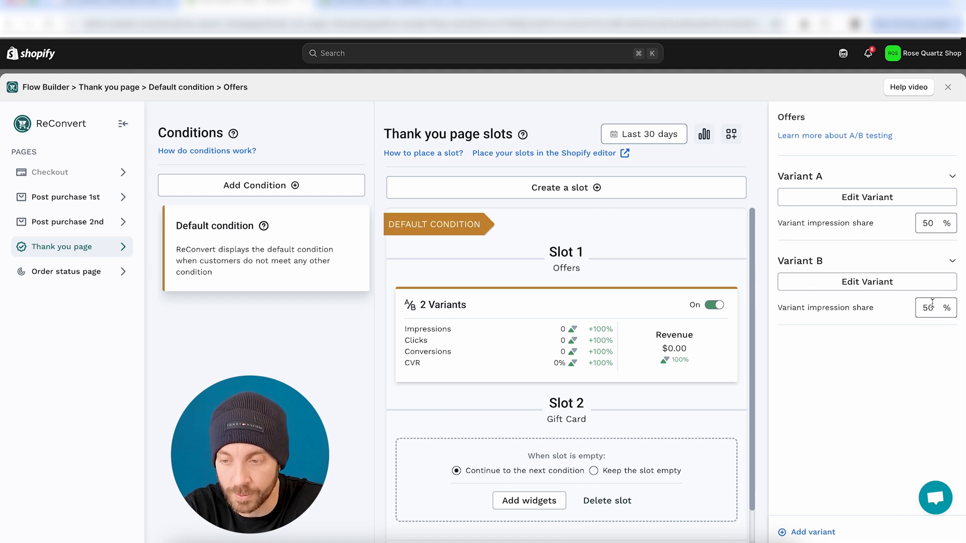
- Set Variant A's impression share to 70%, leaving Variant B at 30%
type("70")
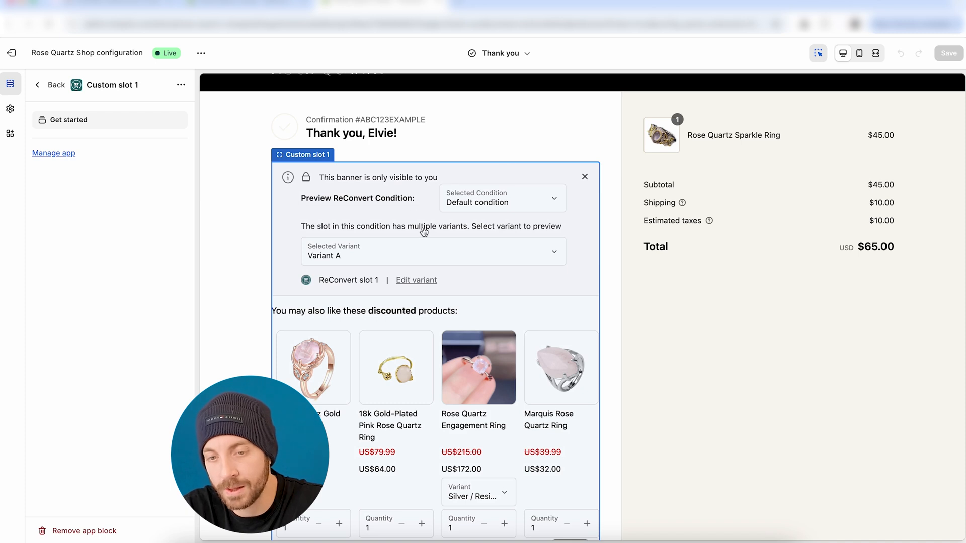
mouse_move(474, 201)
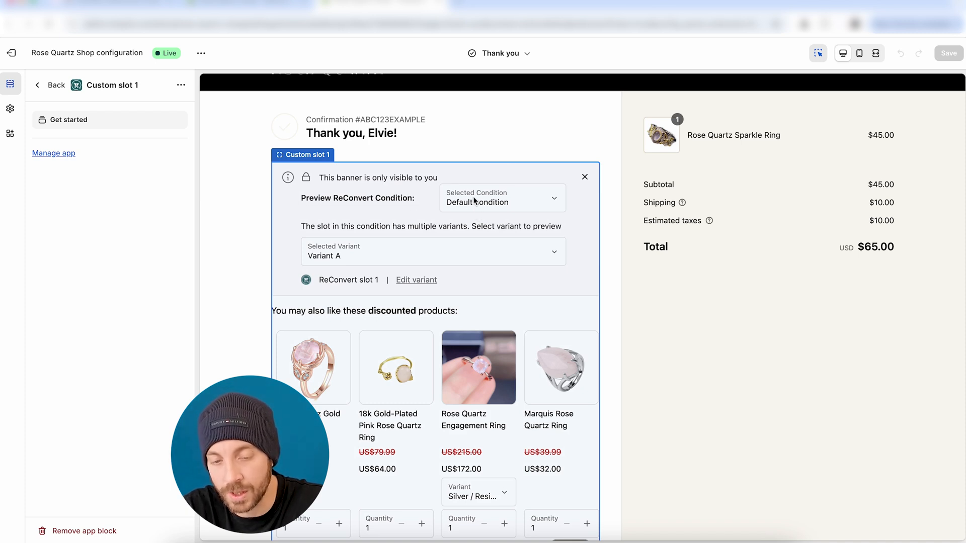
- Switch Custom slot 1's preview to Variant B, showing rose quartz crystals at 10% OFF
scroll("down", 3)
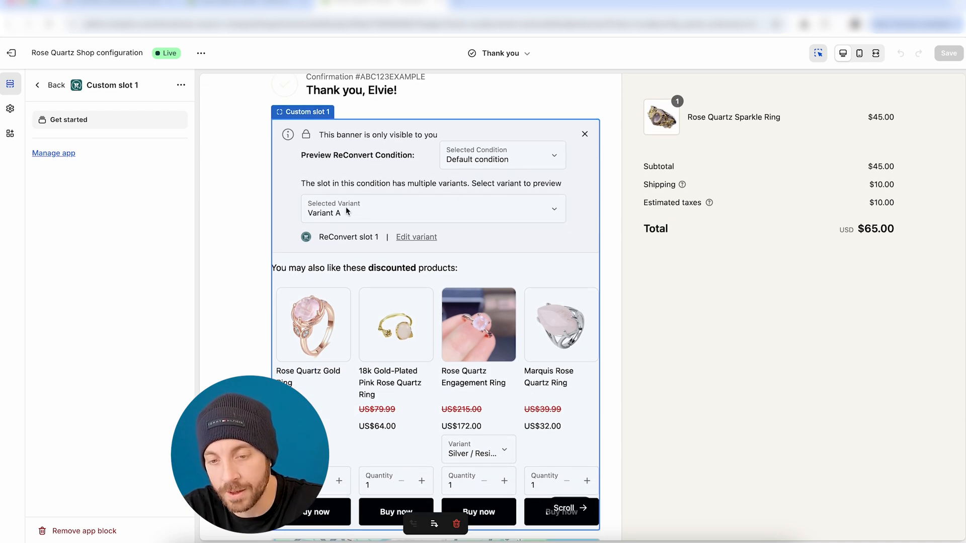
scroll("down", 3)
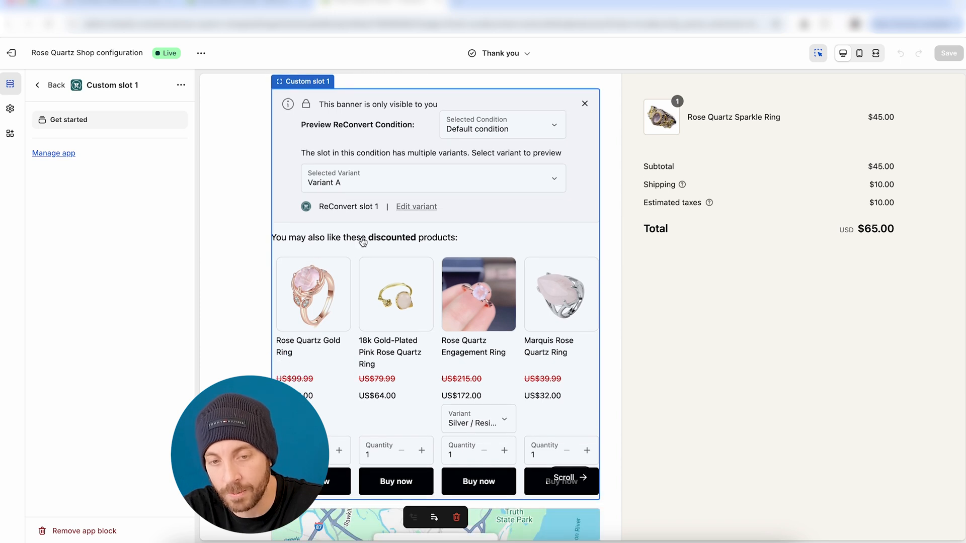
left_click(431, 178)
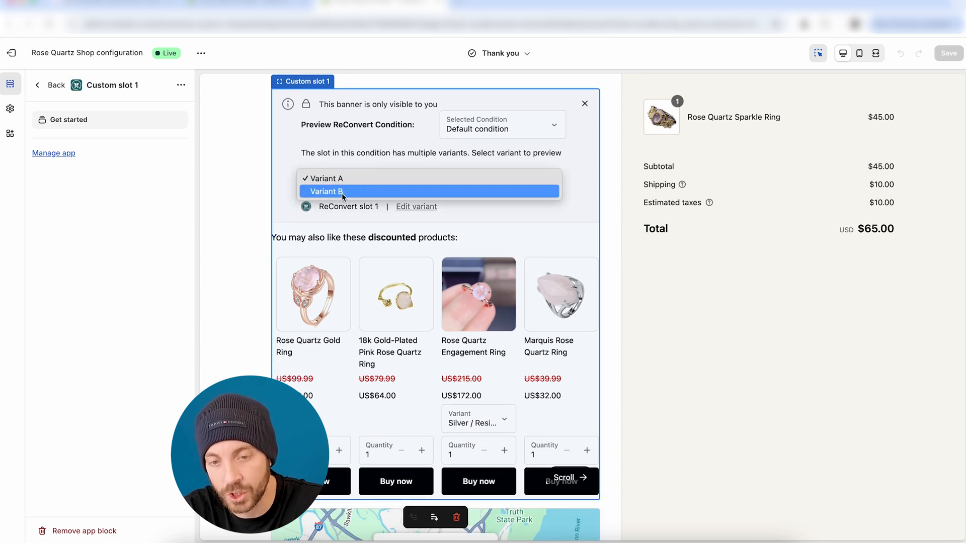
left_click(326, 190)
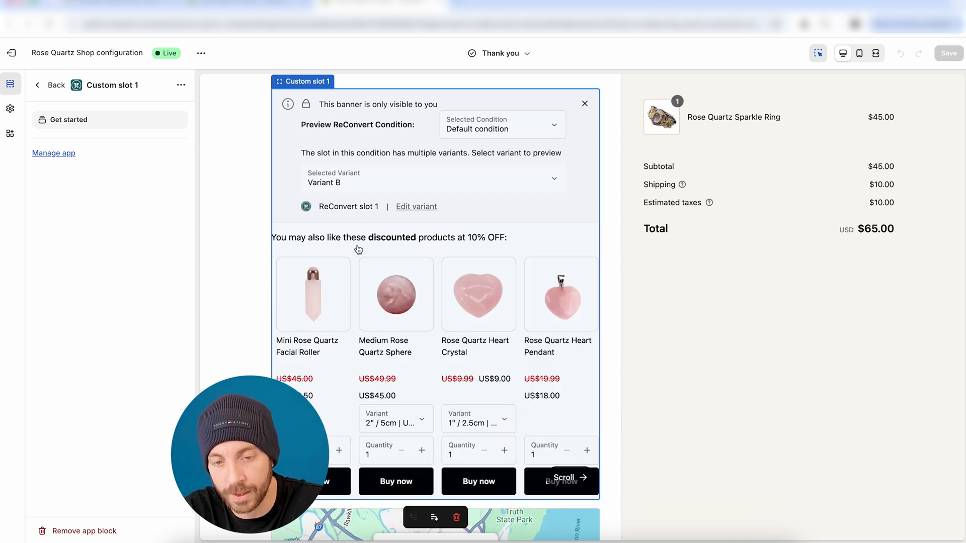
mouse_move(473, 389)
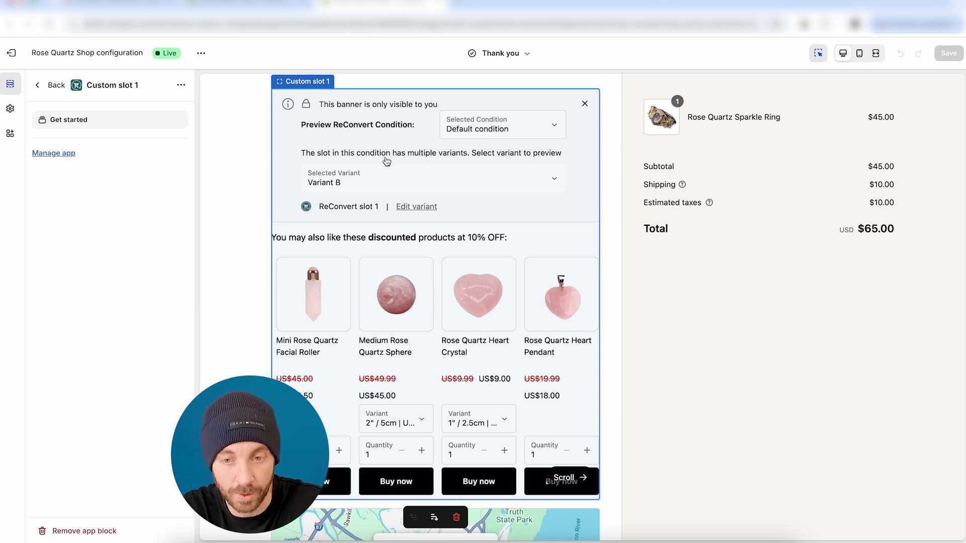
mouse_move(383, 162)
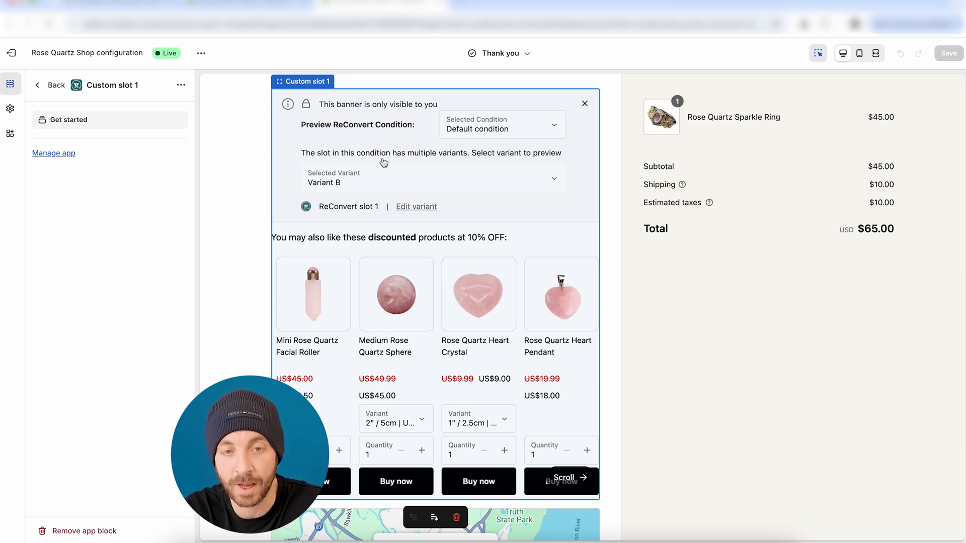
mouse_move(342, 116)
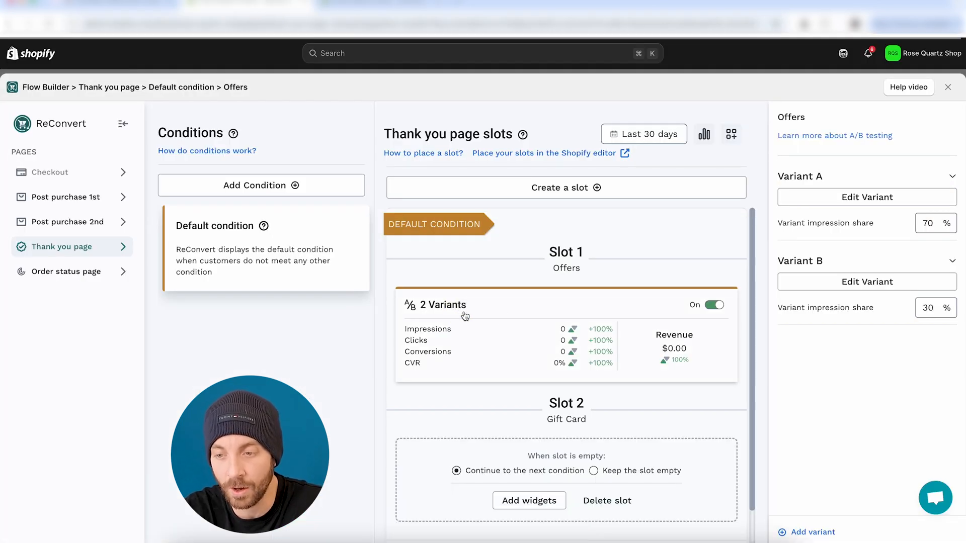
- Edit Variant B and add a Bundle widget to it
left_click(866, 282)
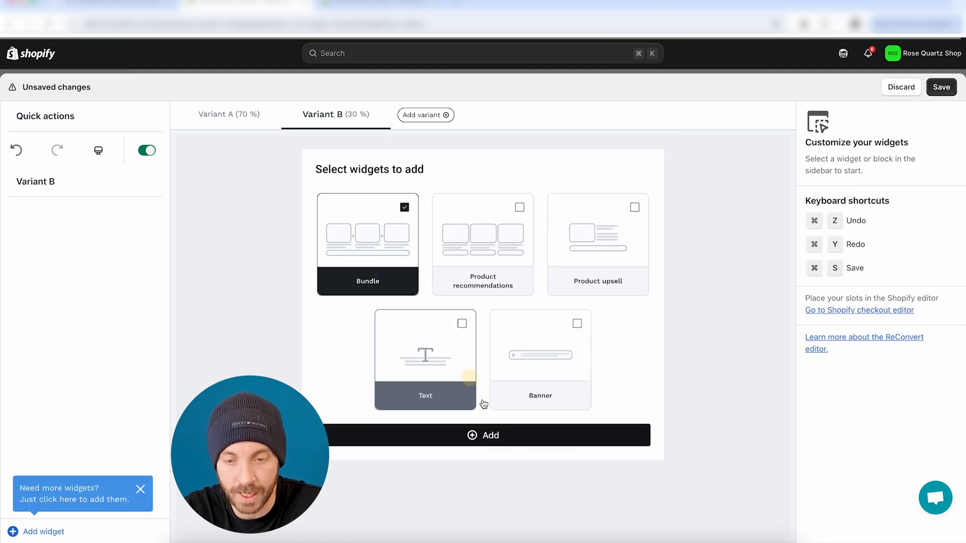
left_click(483, 435)
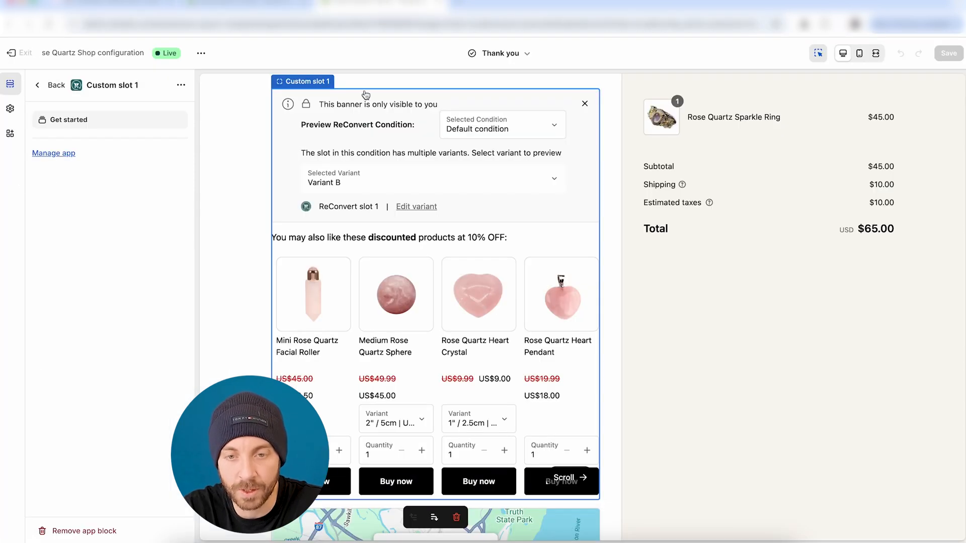
- Refresh the preview and select Variant B to view its three-ring Frequently bought together bundle
left_click(431, 178)
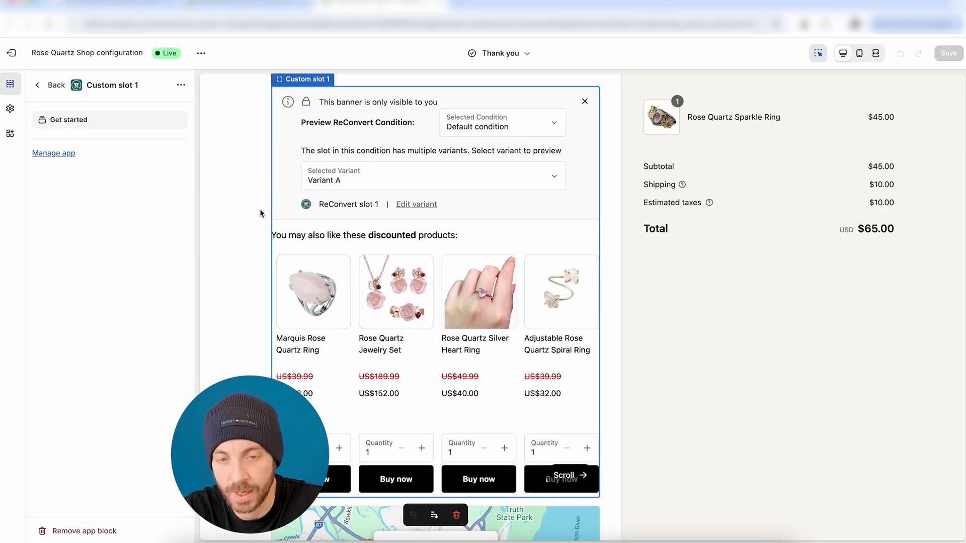
mouse_move(342, 250)
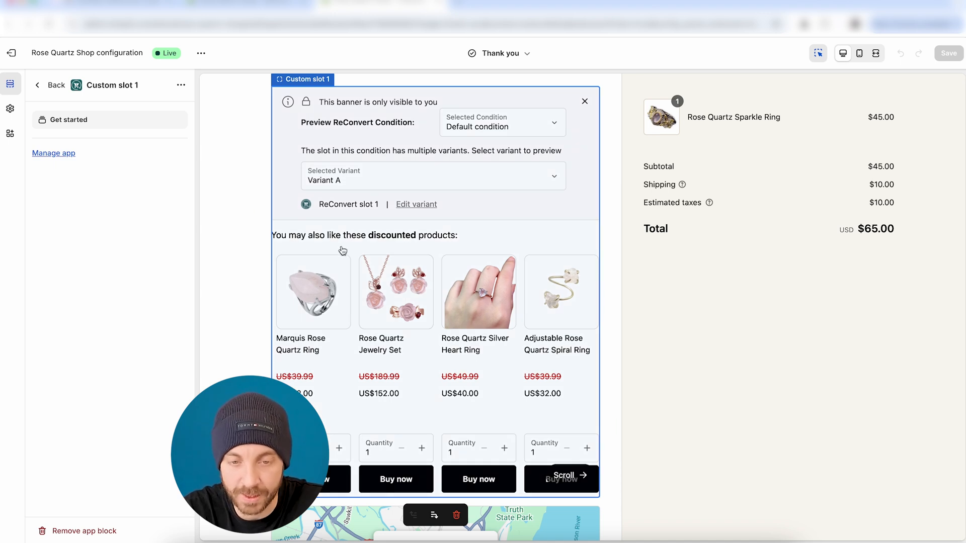
left_click(433, 175)
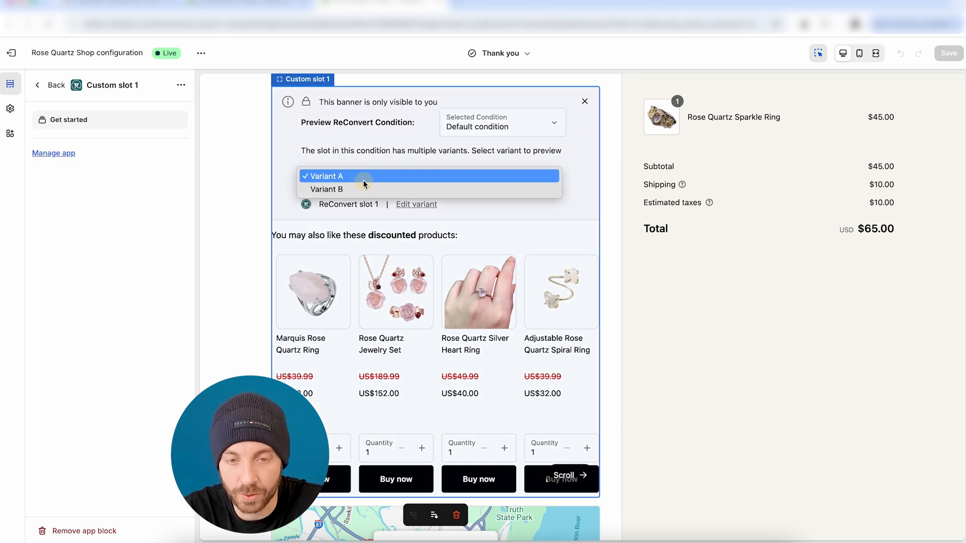
left_click(327, 189)
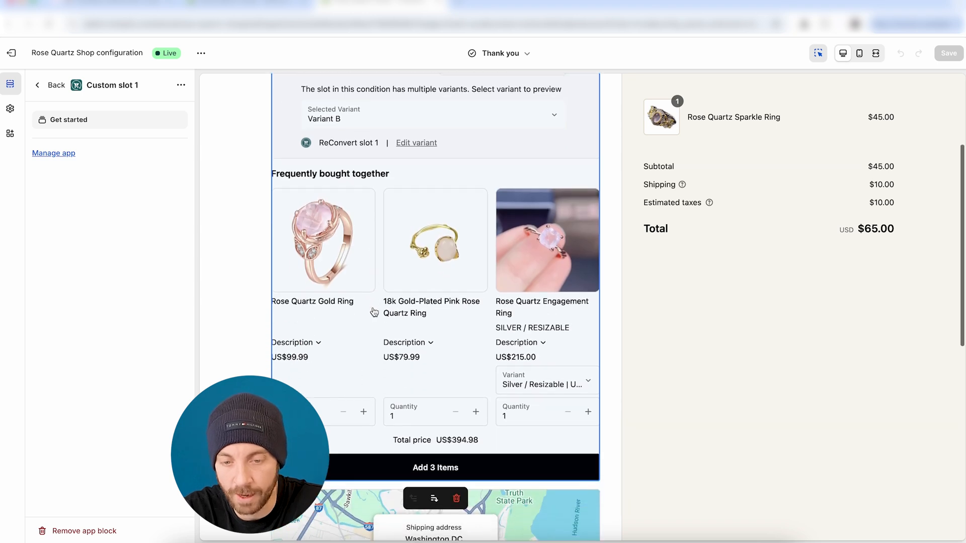
mouse_move(415, 470)
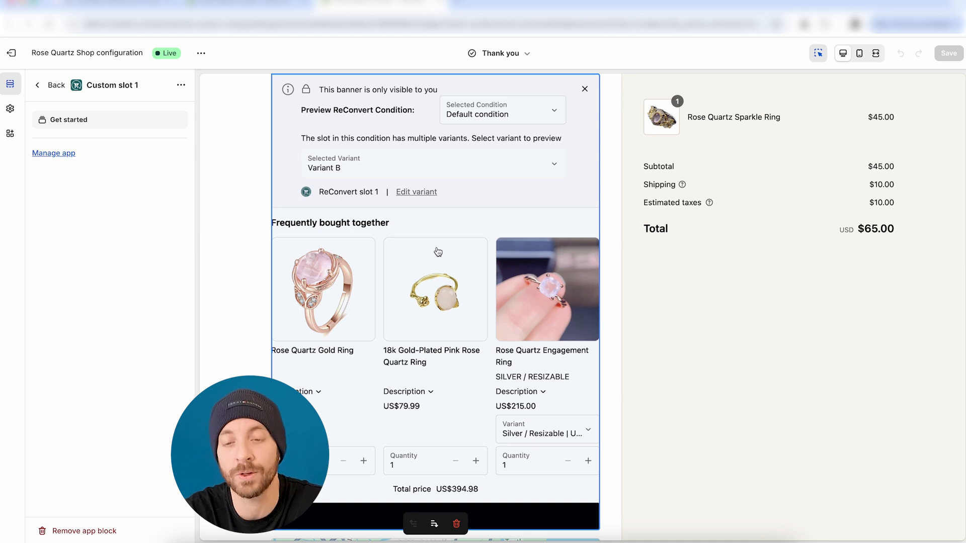
mouse_move(408, 218)
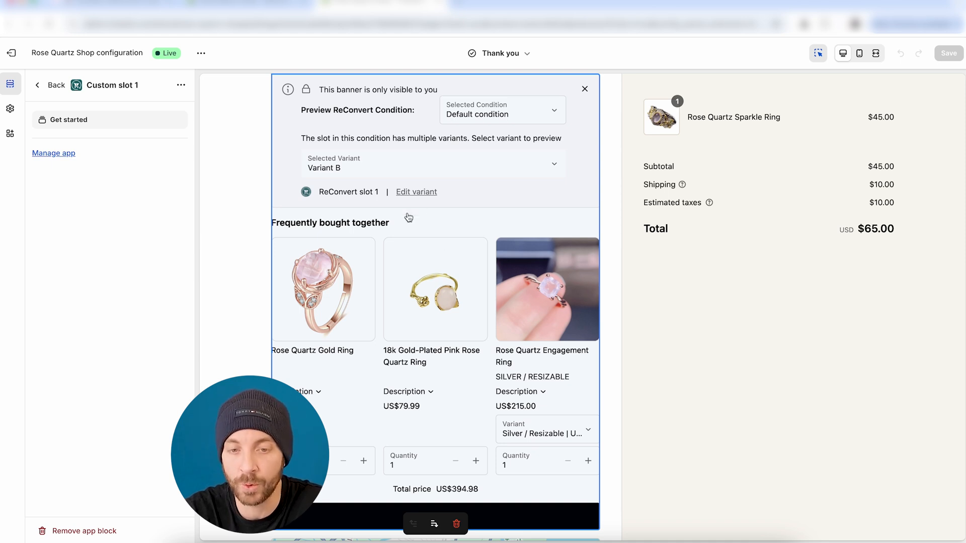
mouse_move(401, 240)
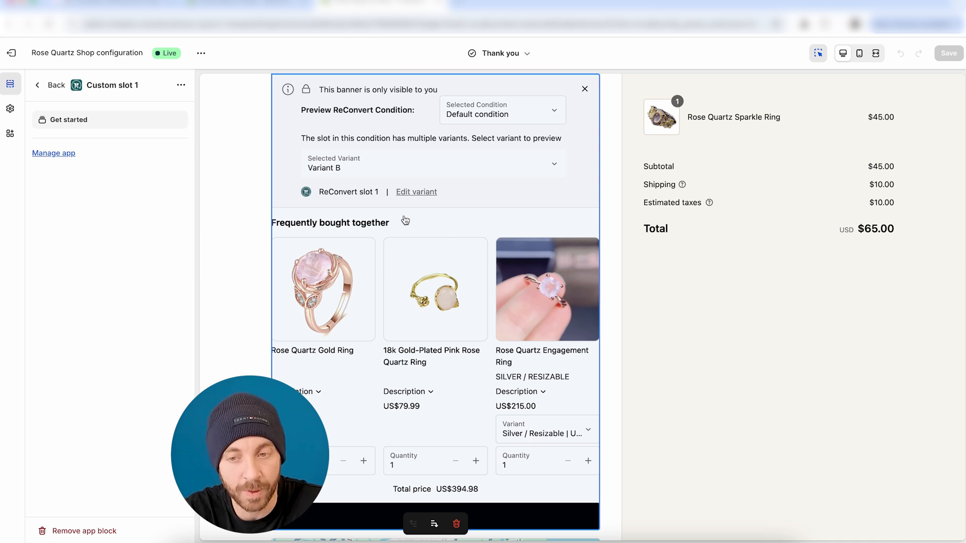
mouse_move(387, 207)
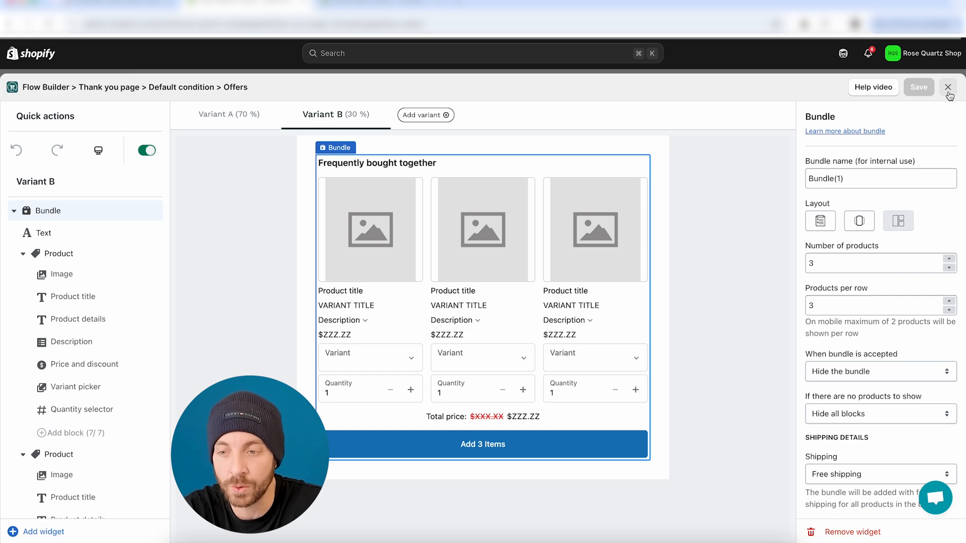
- Exit the Variant B bundle editor and switch to the Post purchase 1st page
left_click(947, 87)
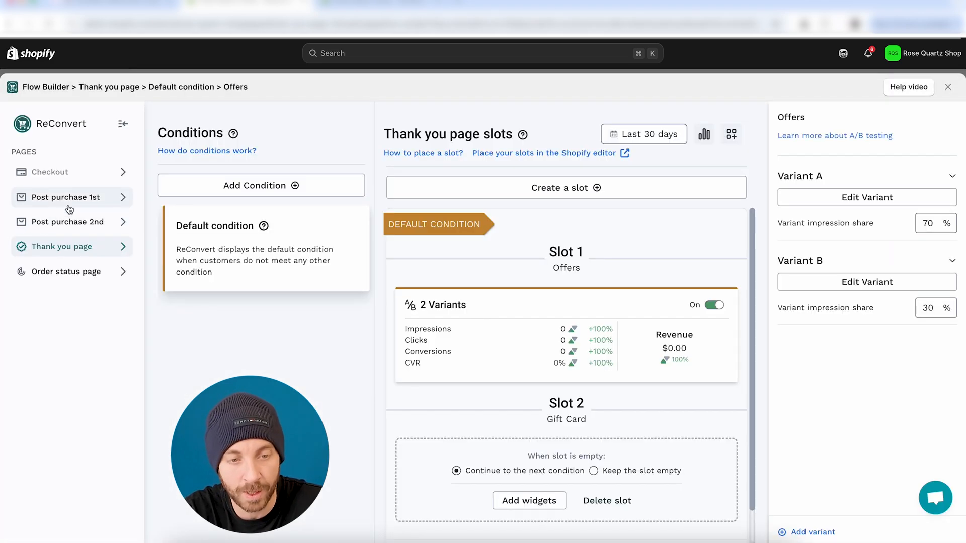
left_click(65, 196)
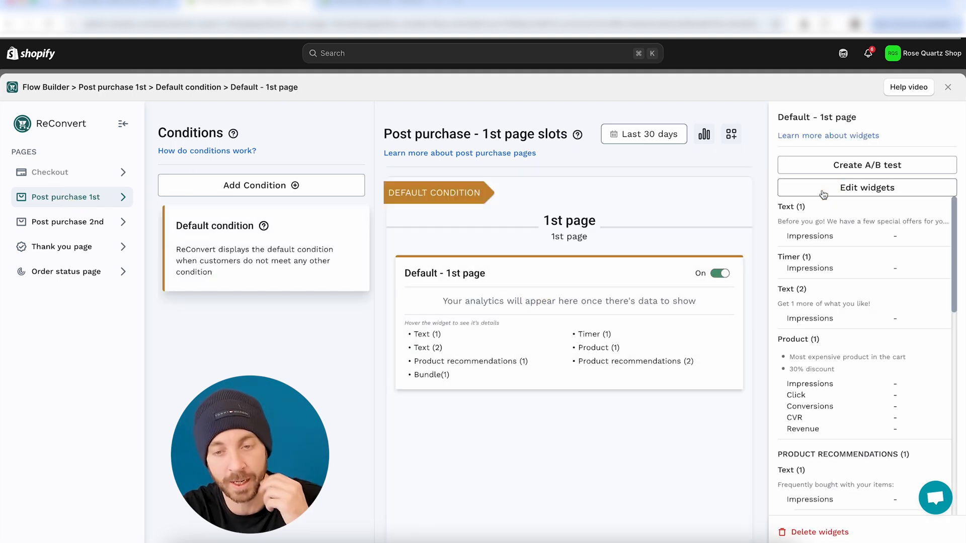
- Open the Default 1st page widgets and review its text, timer, product and bundle offers
left_click(865, 187)
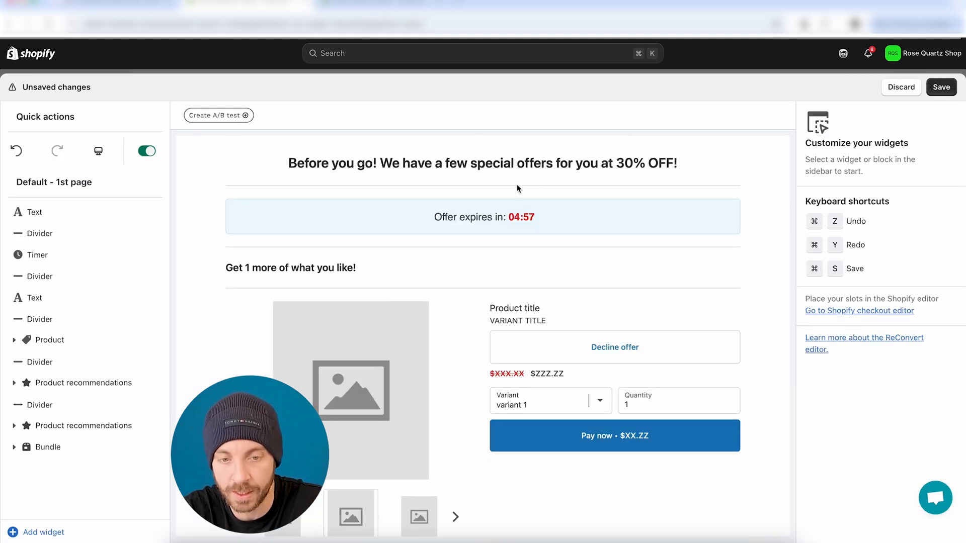
scroll("down", 3)
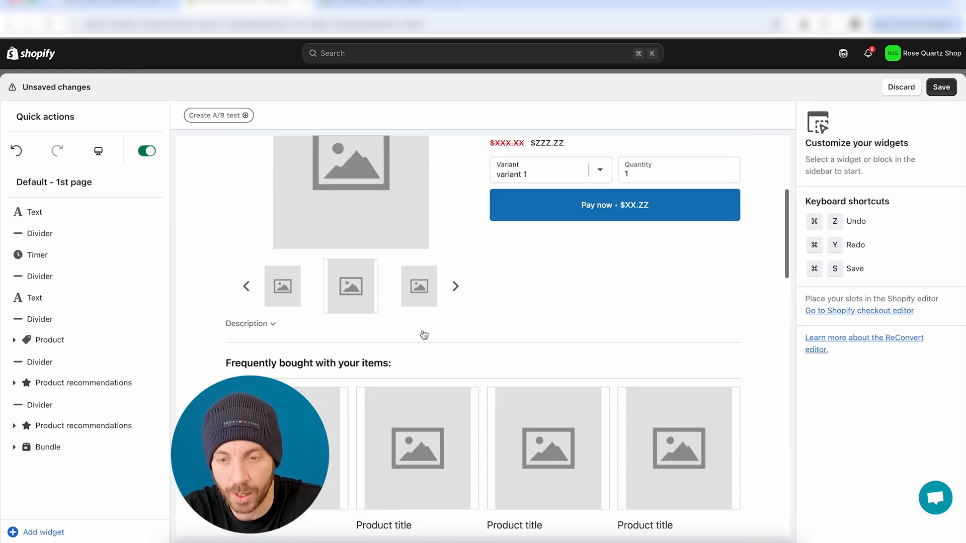
scroll("down", 3)
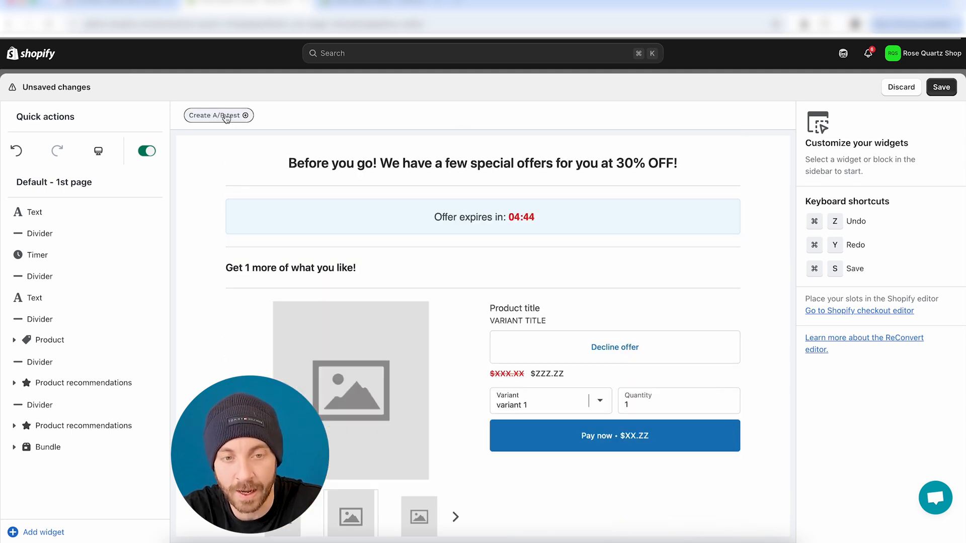
scroll("down", 3)
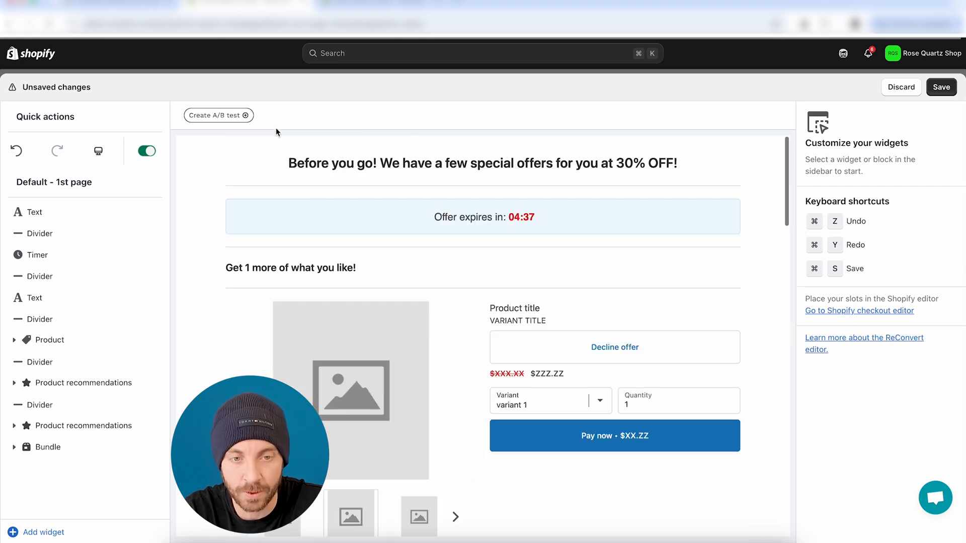
left_click(218, 115)
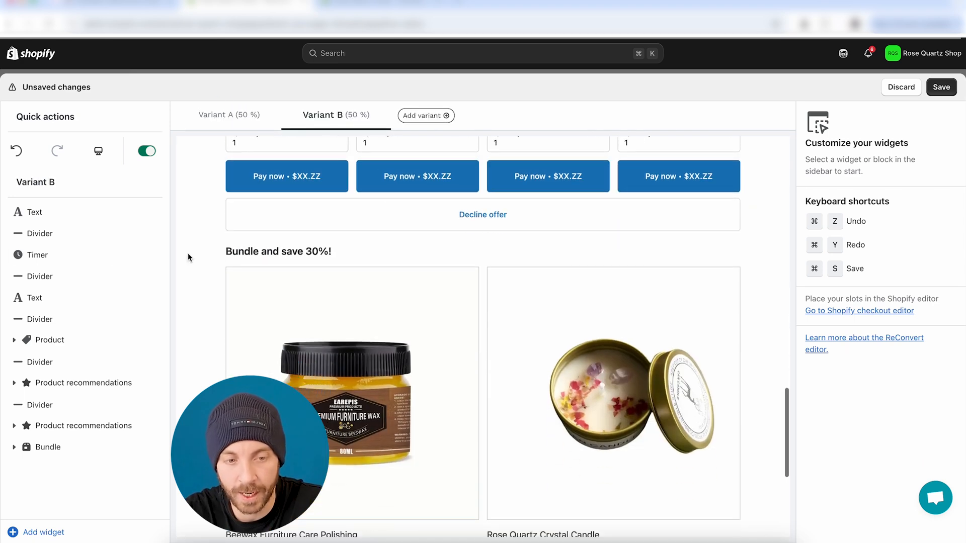
- Strip product and recommendation widgets from Variant B and retitle it 'Bundle & Save 30% OFF!'
left_click(81, 383)
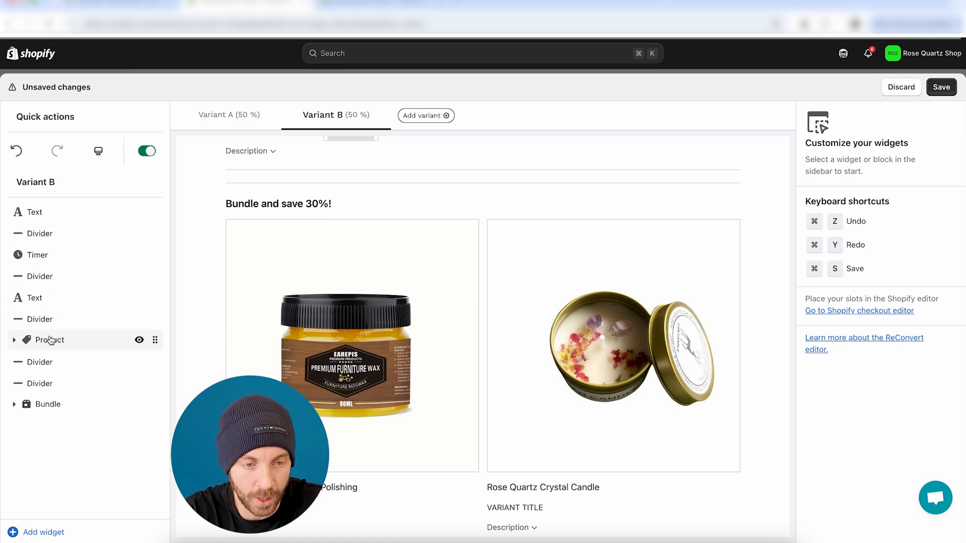
left_click(49, 340)
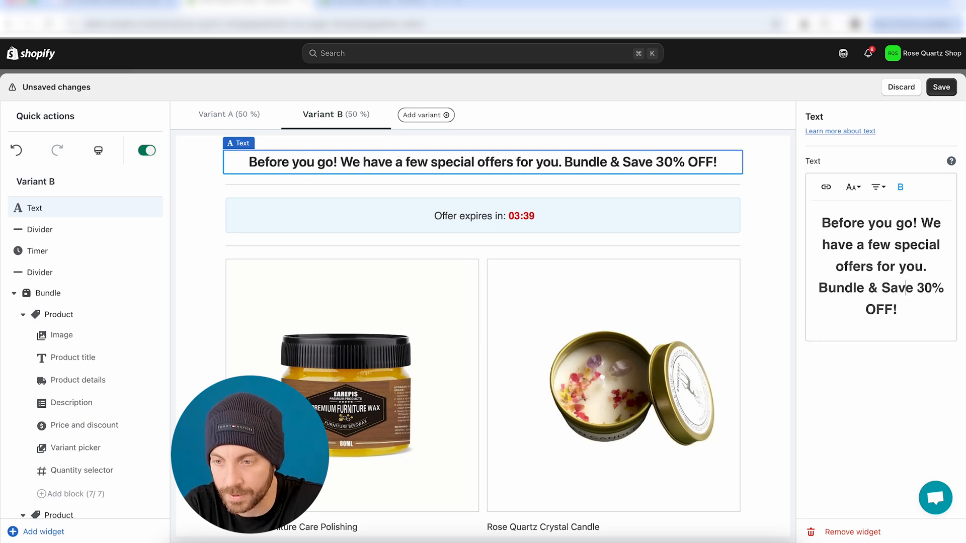
left_click(36, 250)
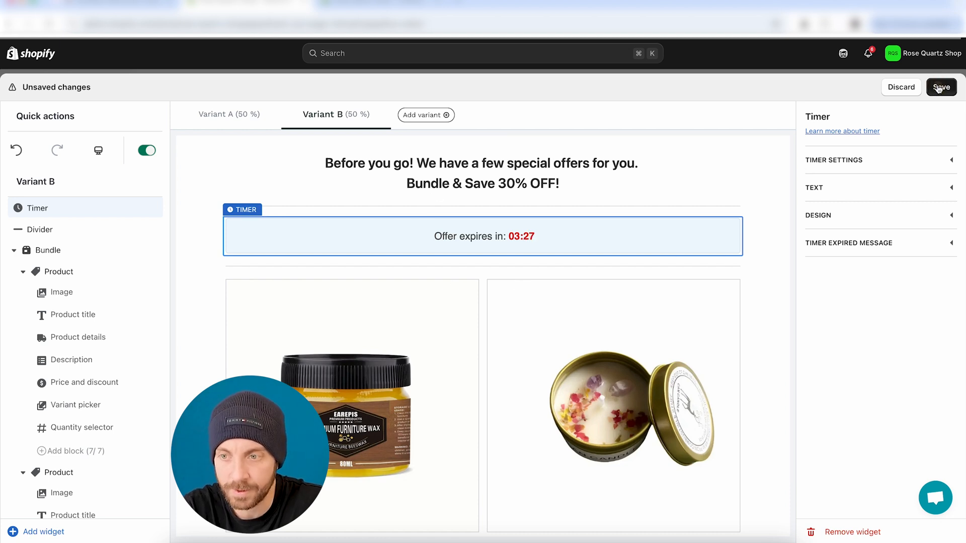
- Save both post-purchase variants and close the page editor
left_click(940, 87)
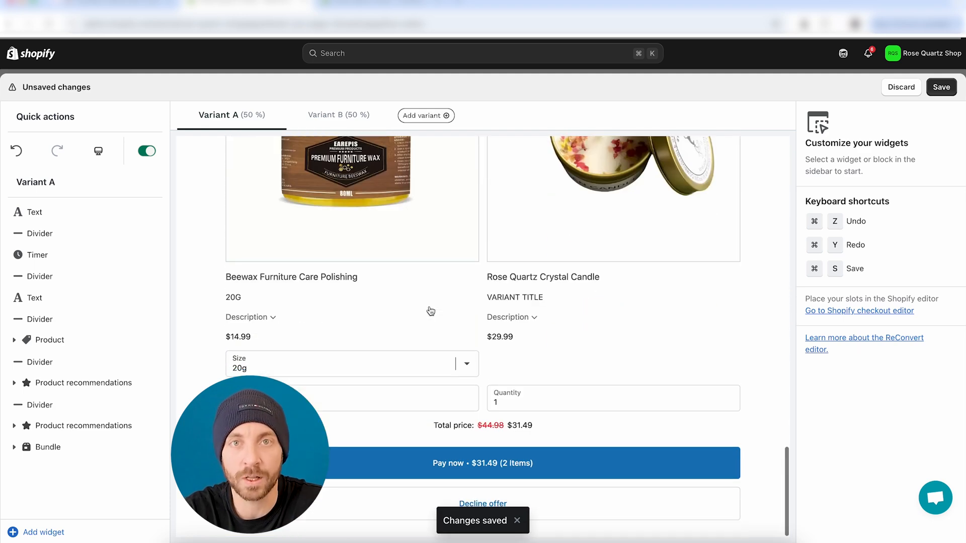
left_click(323, 116)
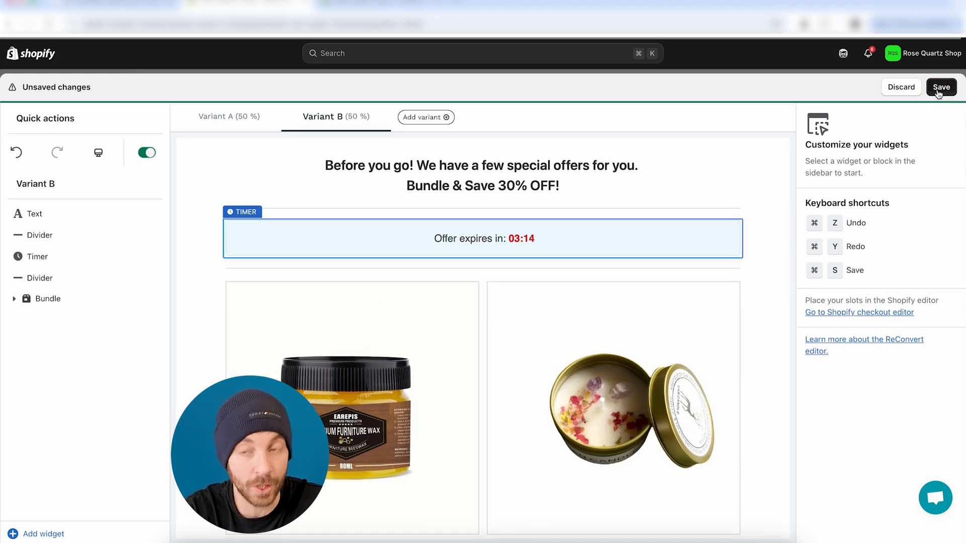
left_click(941, 87)
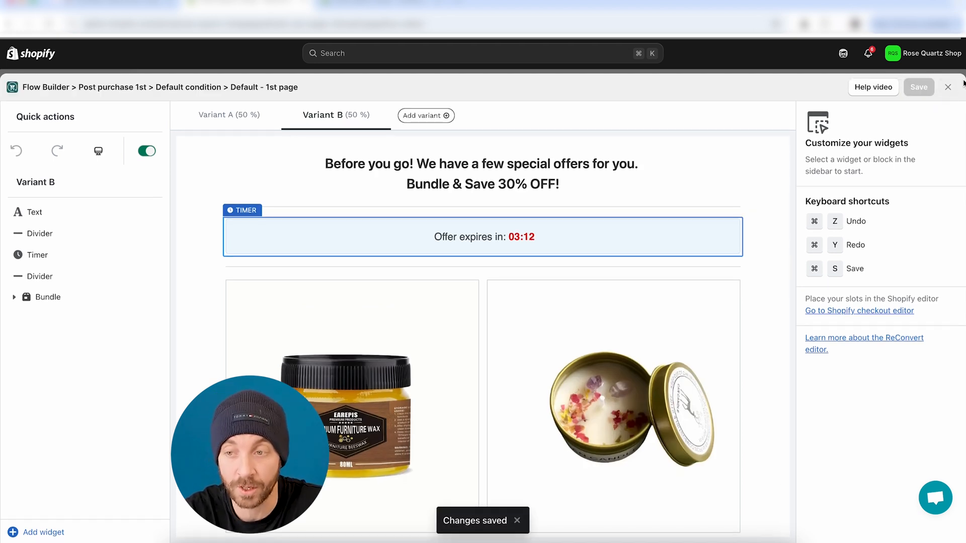
left_click(947, 87)
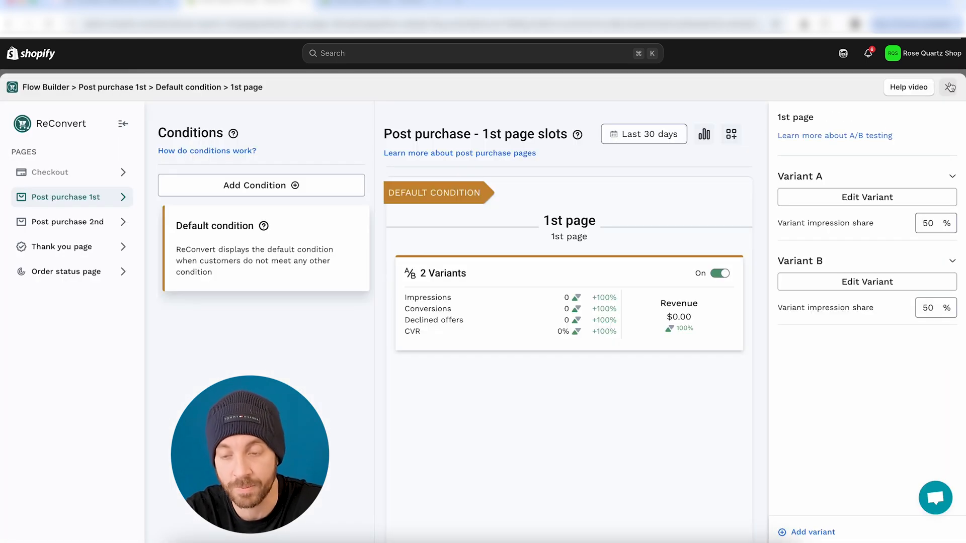
- Select the two-variant test card, then switch to the Thank you page flow
left_click(948, 87)
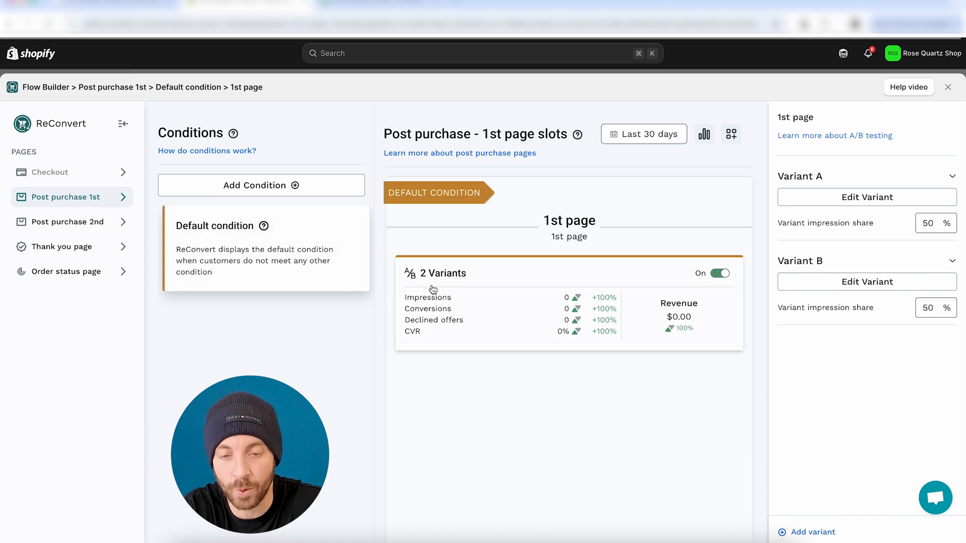
mouse_move(327, 400)
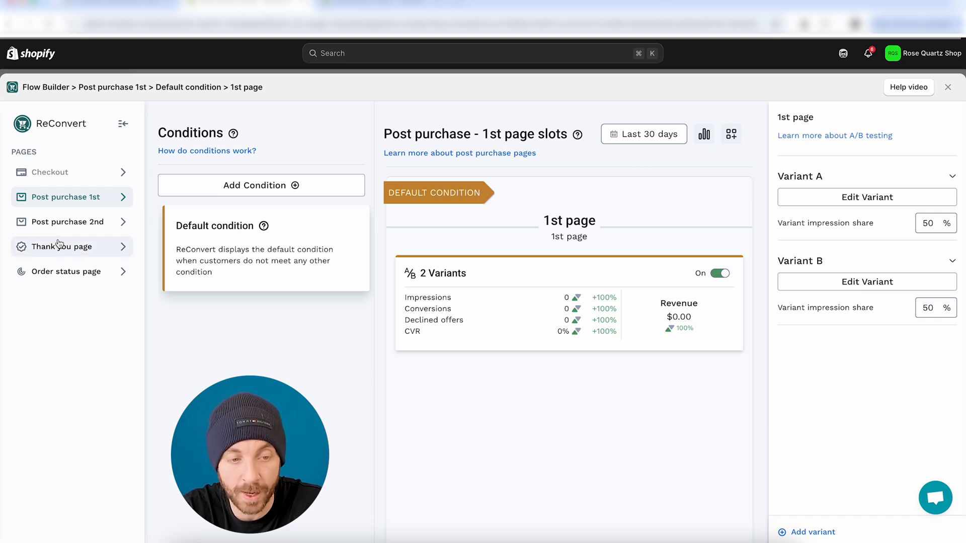
left_click(62, 247)
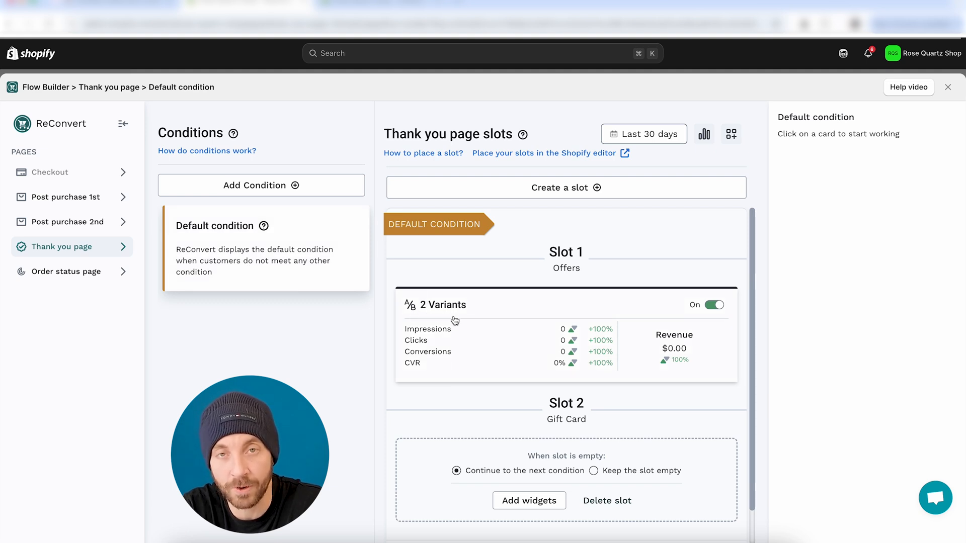
mouse_move(449, 320)
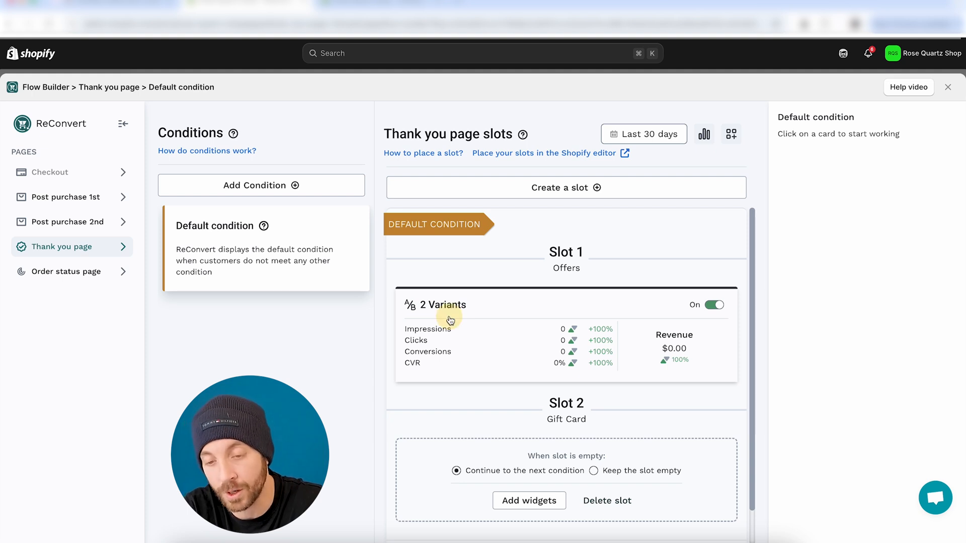
- Open the Slot 1 test's 70/30 split and expand Variant B's stats and widget breakdown
left_click(444, 305)
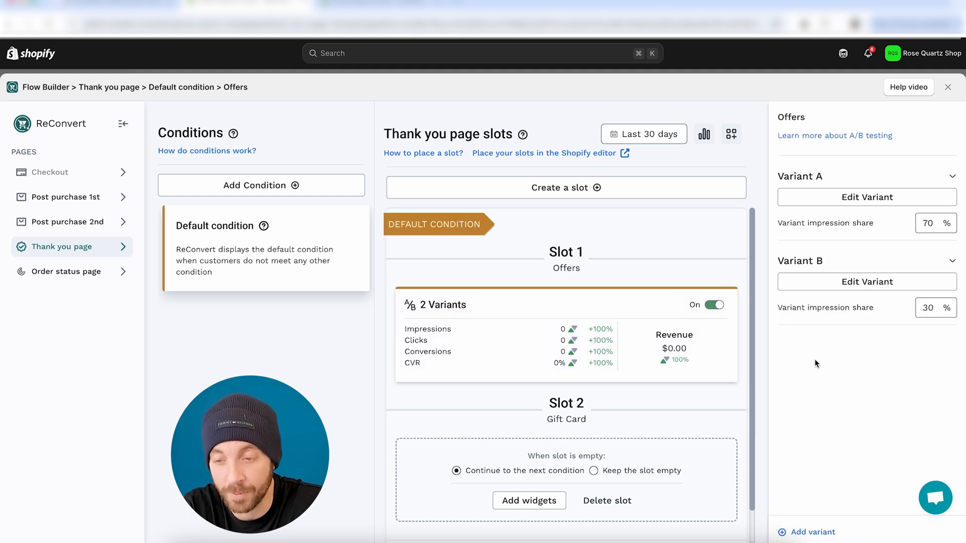
mouse_move(837, 352)
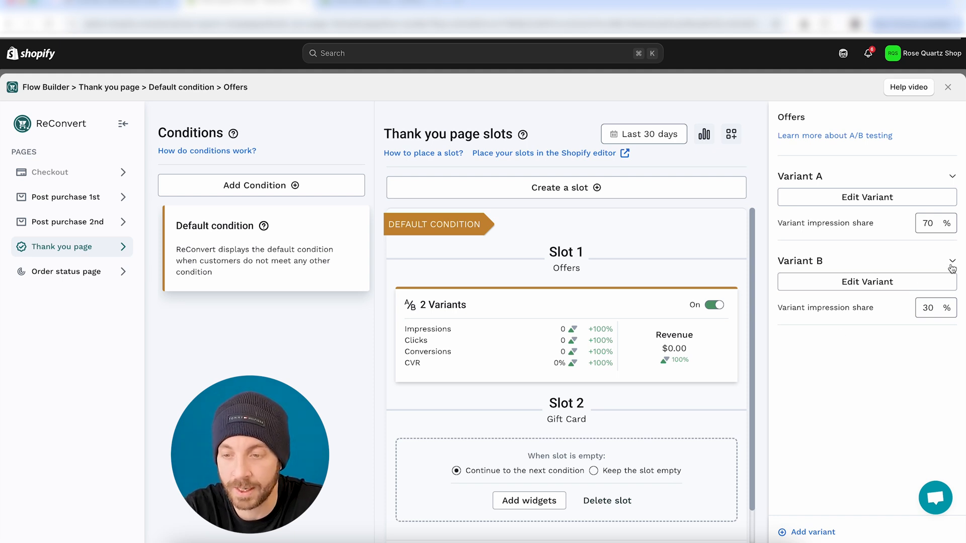
left_click(957, 261)
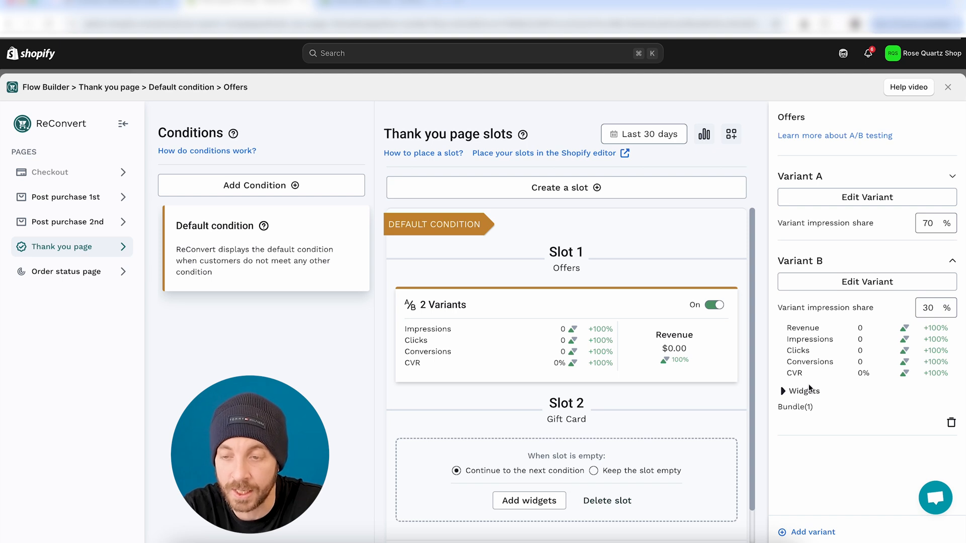
left_click(802, 391)
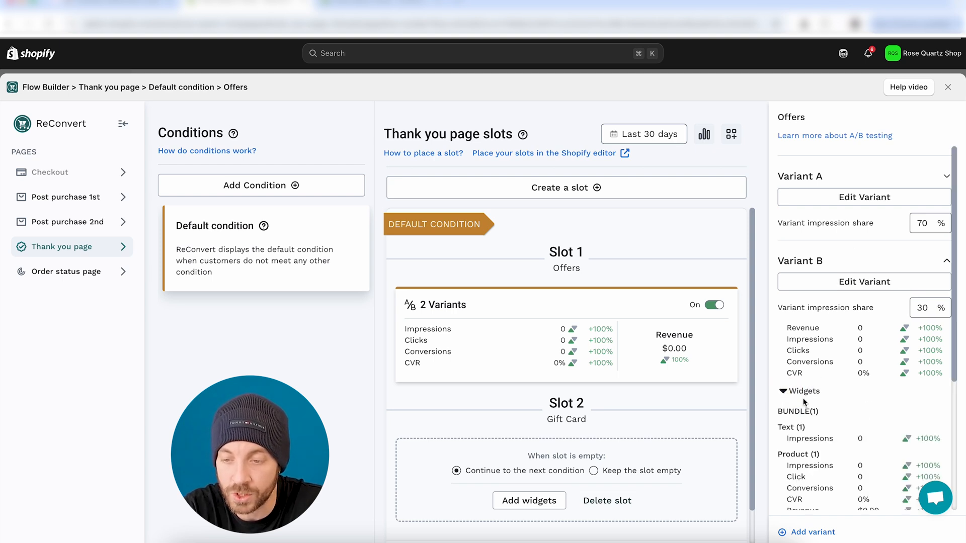